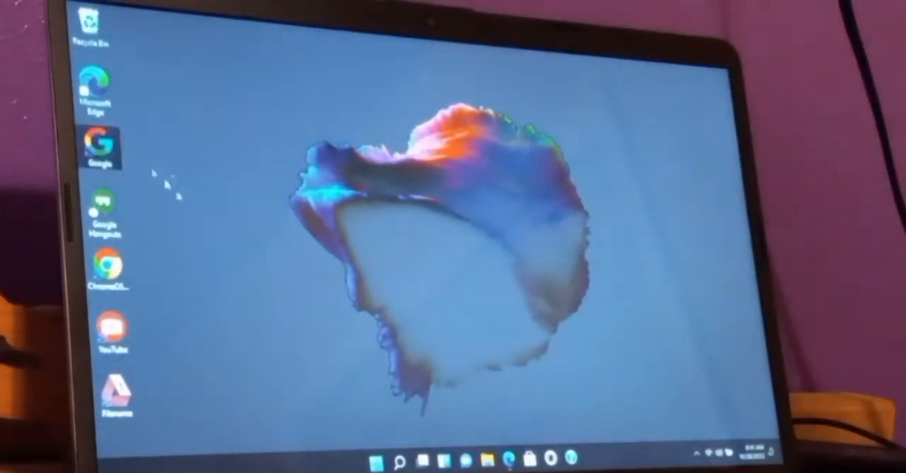
Launch Google from the desktop, choose I'm Feeling Lucky and dismiss its luck prompt.
double_click(99, 149)
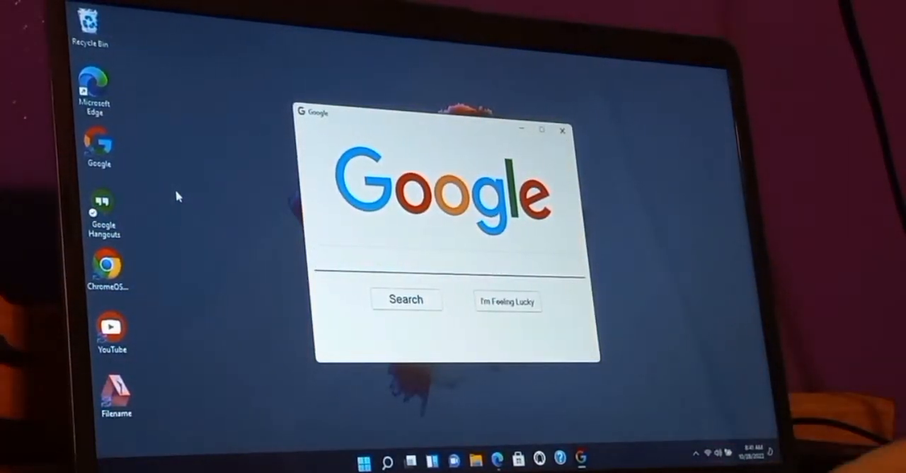
left_click(506, 300)
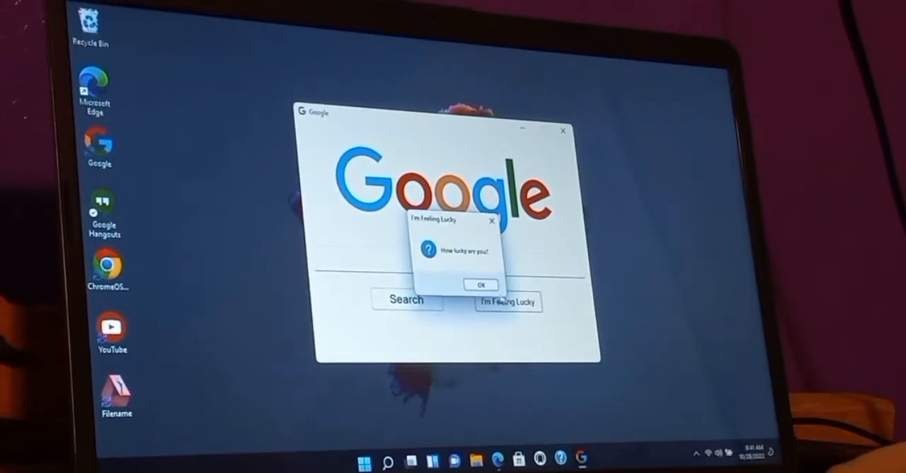
left_click(481, 284)
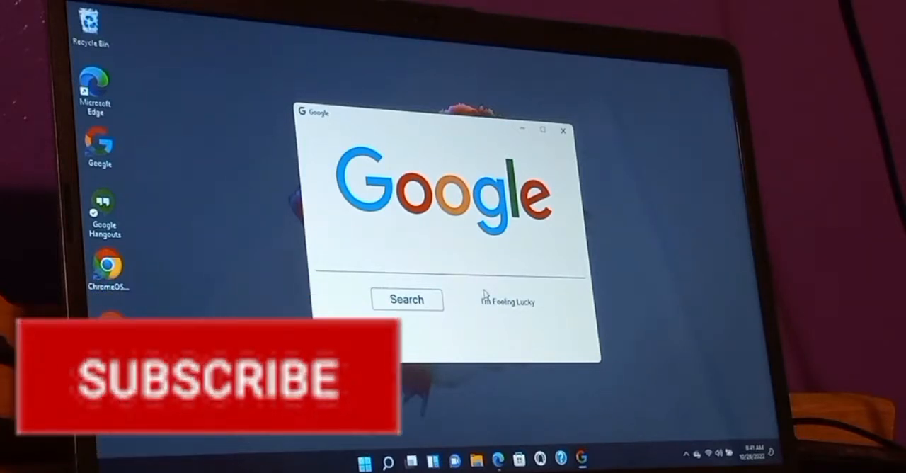
mouse_move(205, 371)
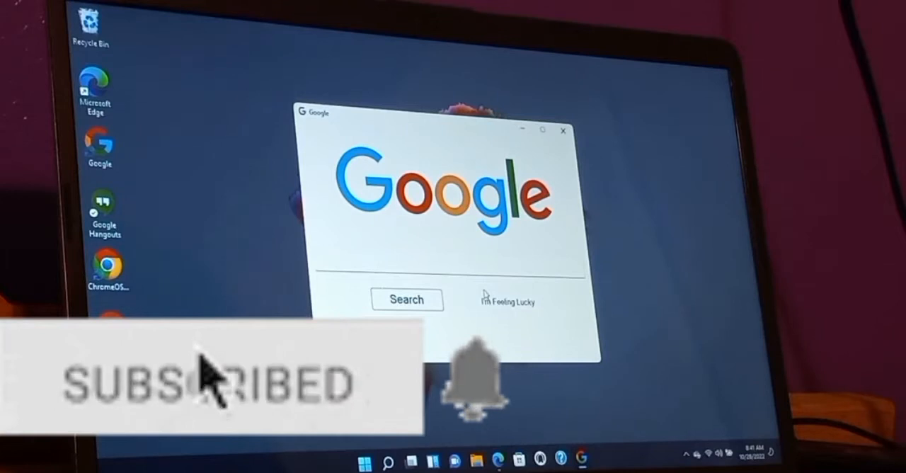
mouse_move(479, 411)
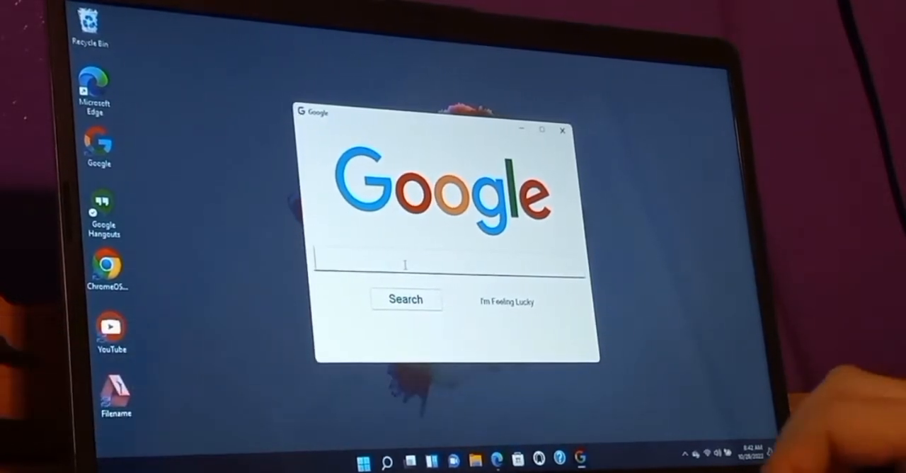
Search for 'luigi', which returns the 404 Not Found page.
type("luigi")
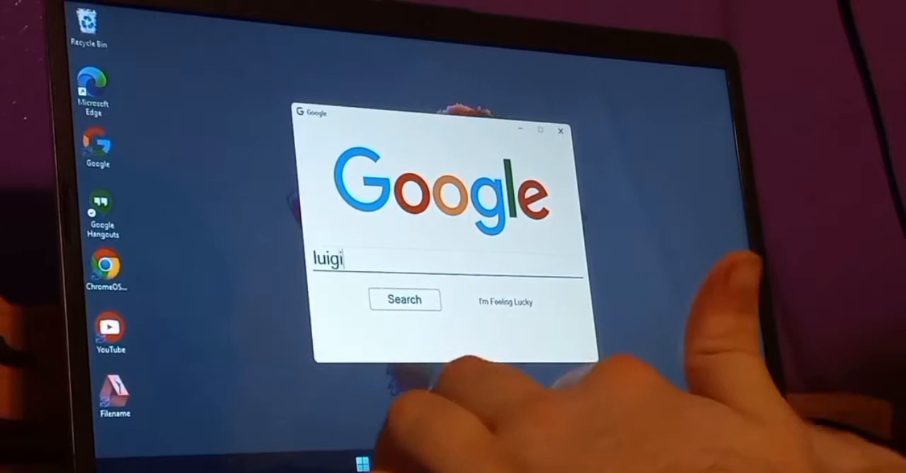
left_click(405, 298)
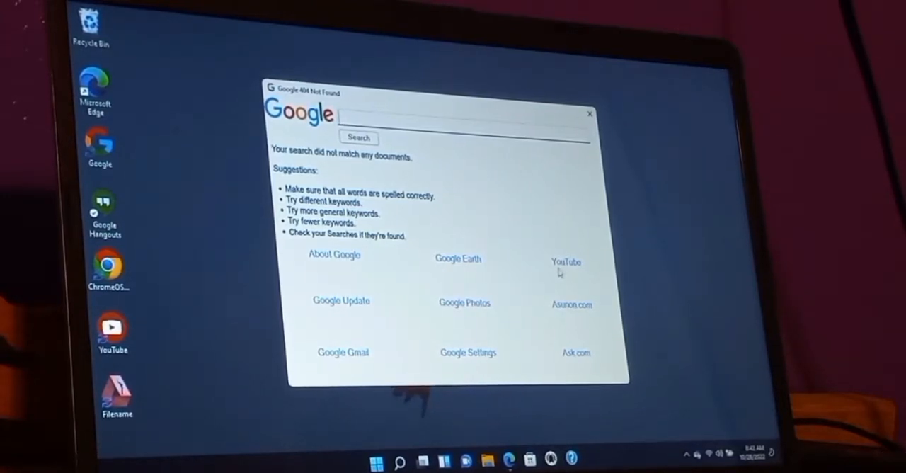
Follow the YouTube suggestion and dismiss its channel-terminated error.
left_click(566, 262)
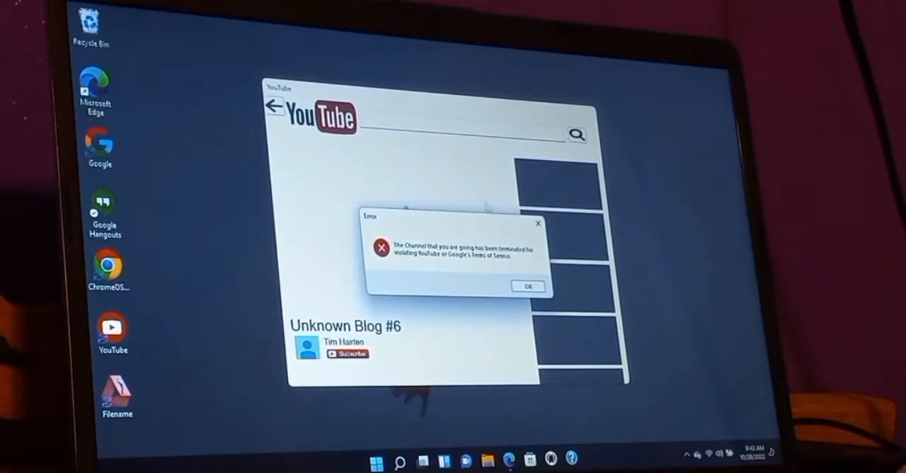
left_click(527, 286)
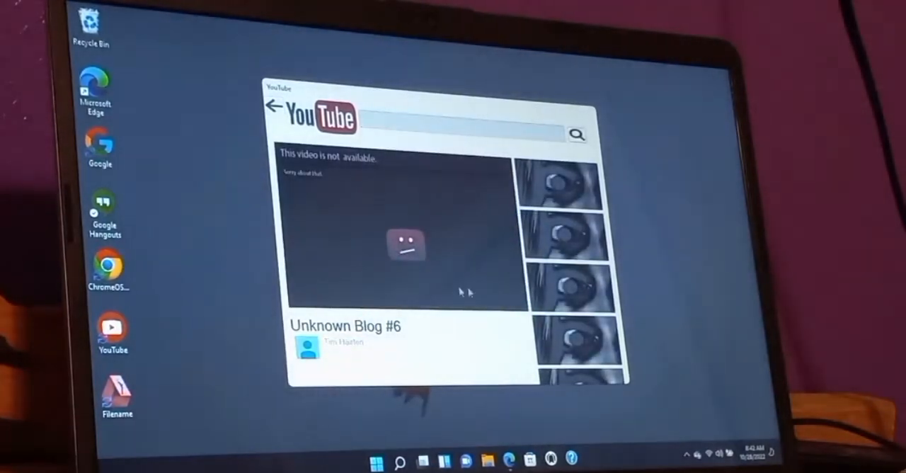
mouse_move(399, 258)
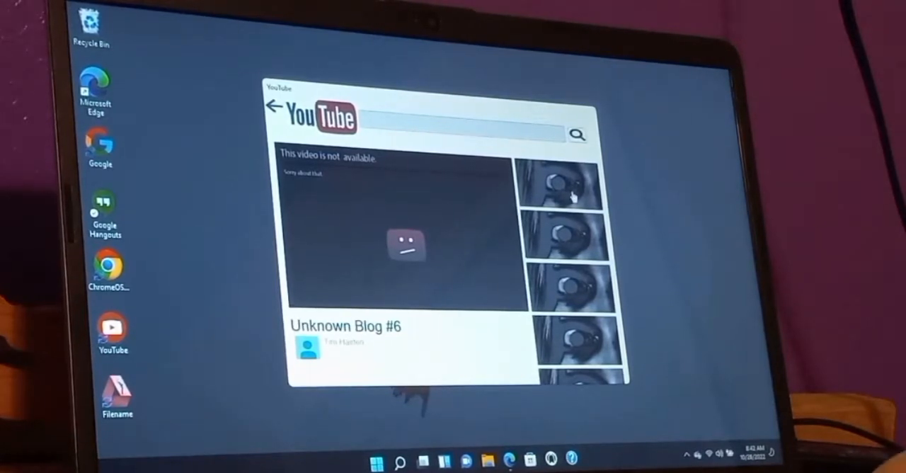
mouse_move(427, 290)
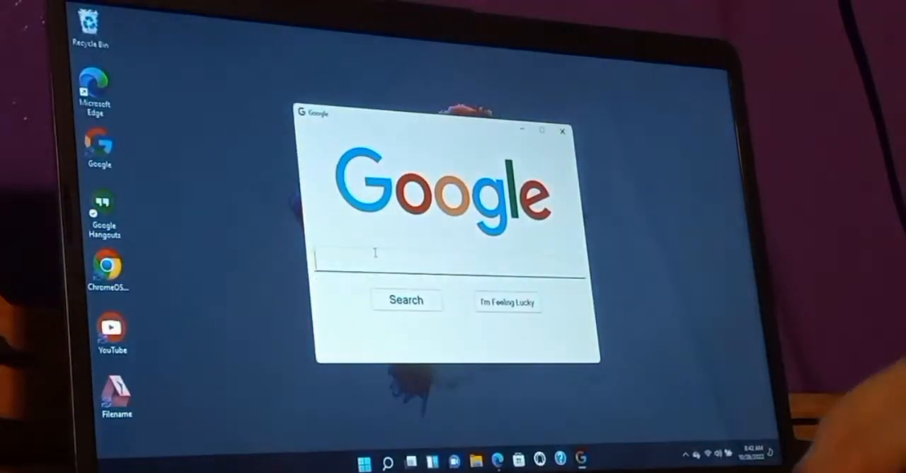
Run an empty search twice, dismissing the warning each time, to reach Asurion System Protection.
left_click(405, 300)
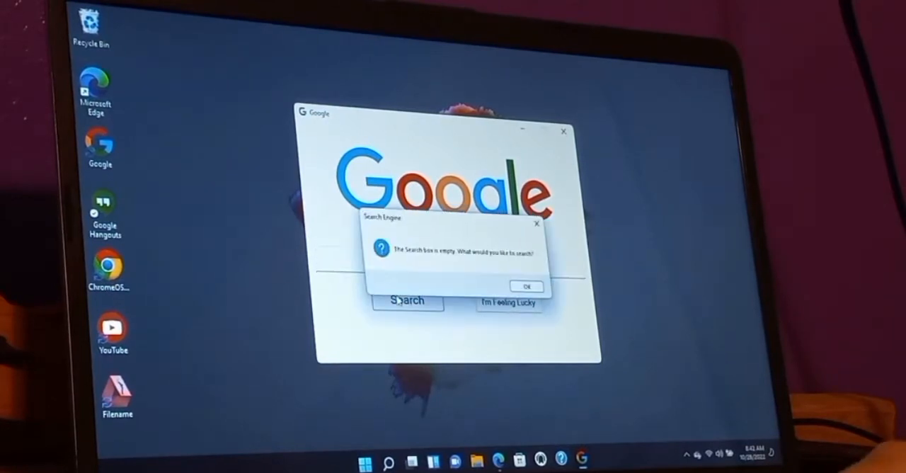
left_click(526, 286)
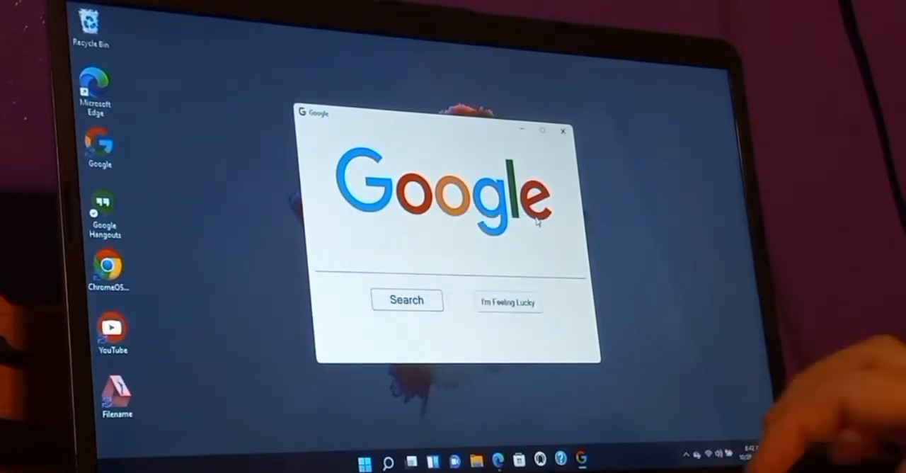
left_click(406, 300)
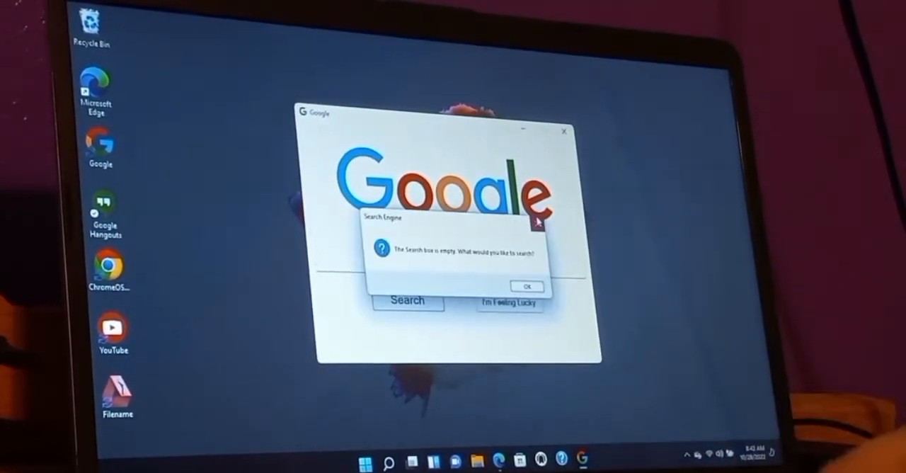
left_click(527, 285)
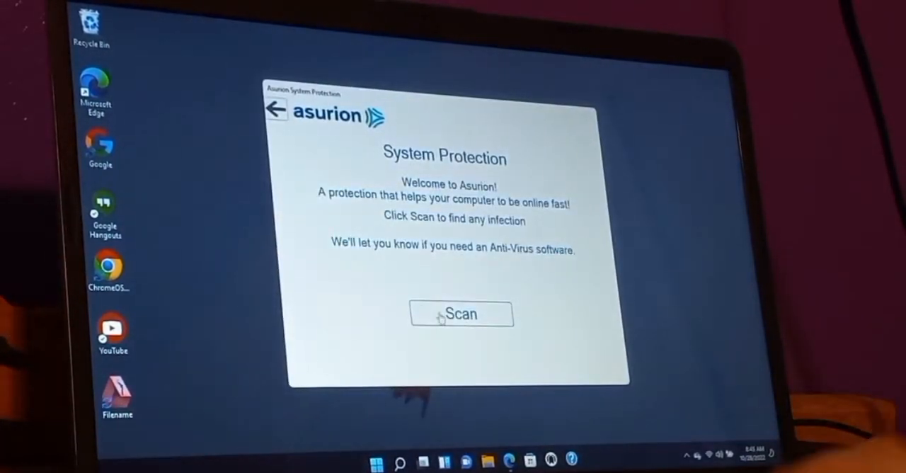
Start the Asurion scan, which closes the program to the desktop.
left_click(461, 314)
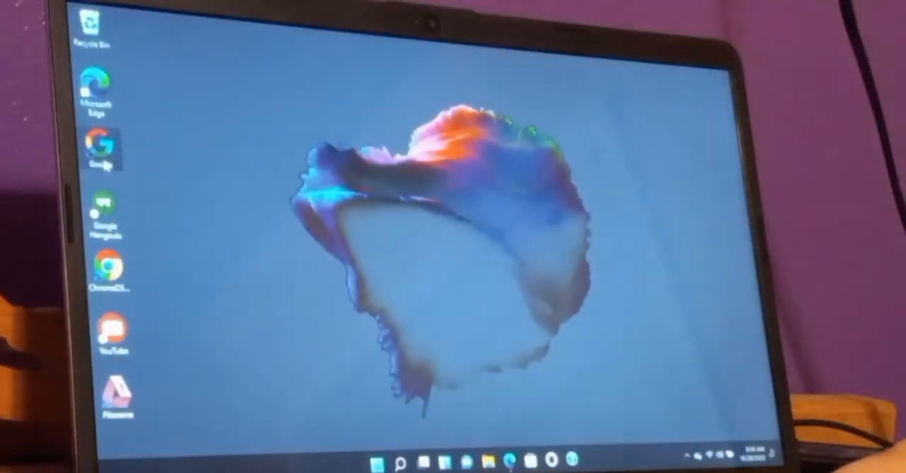
Relaunch Google, try the Ask.com suggestion, dismiss its offline error and go to Google Settings.
double_click(102, 148)
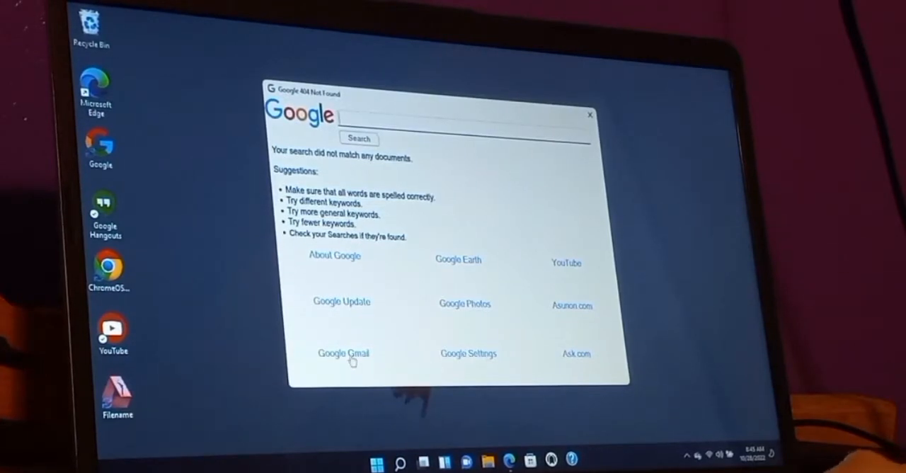
mouse_move(580, 362)
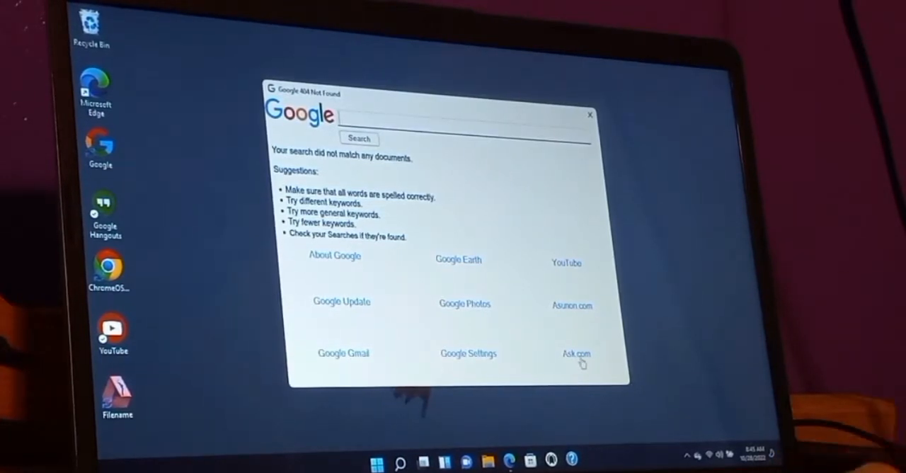
left_click(574, 354)
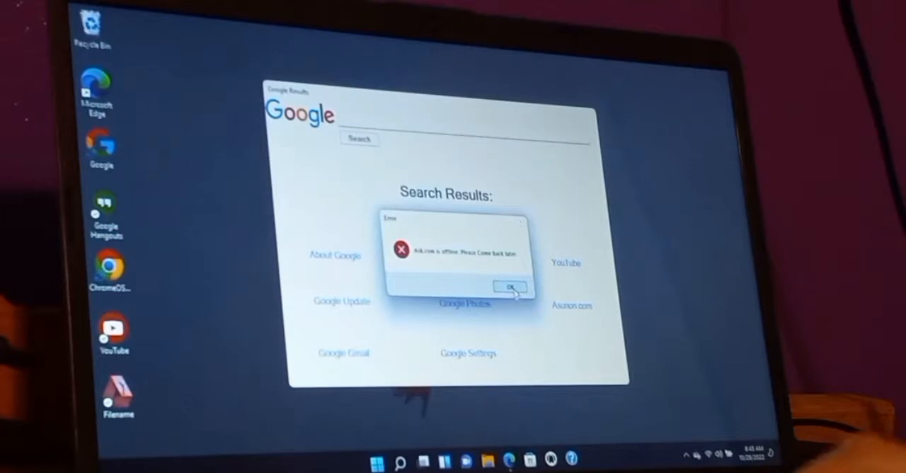
left_click(508, 286)
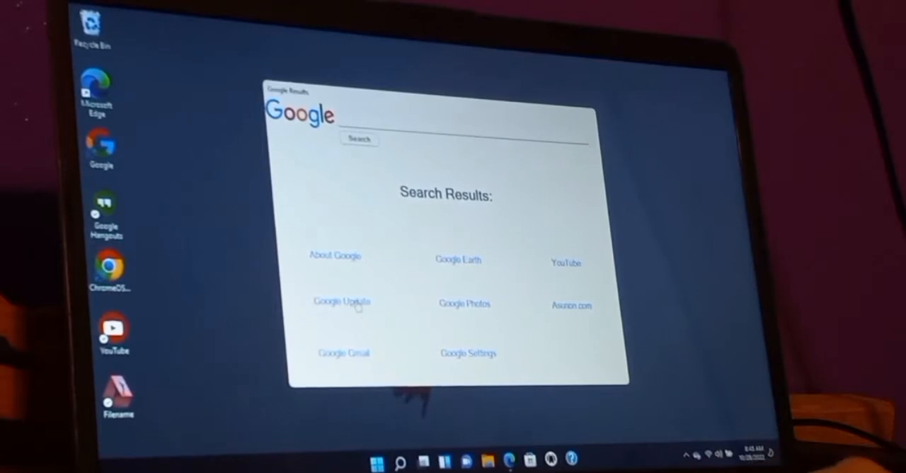
left_click(467, 353)
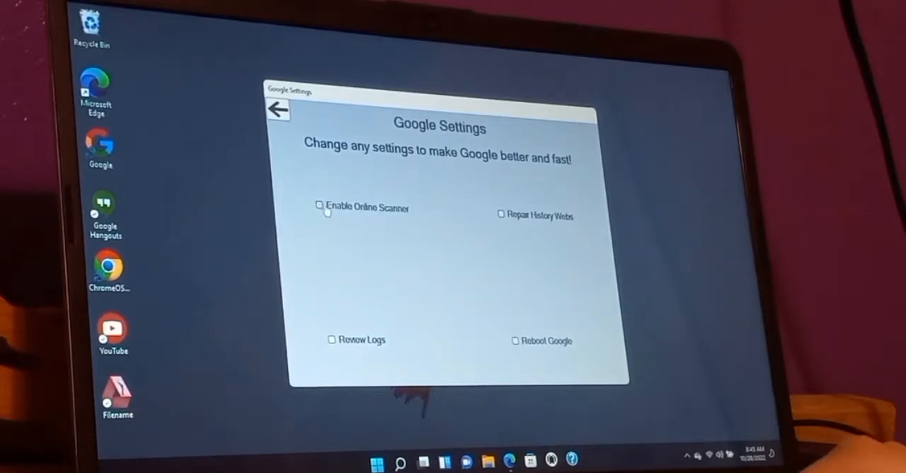
Enable Online Scanner and try Repair History Webs, acknowledging both resulting messages.
left_click(319, 207)
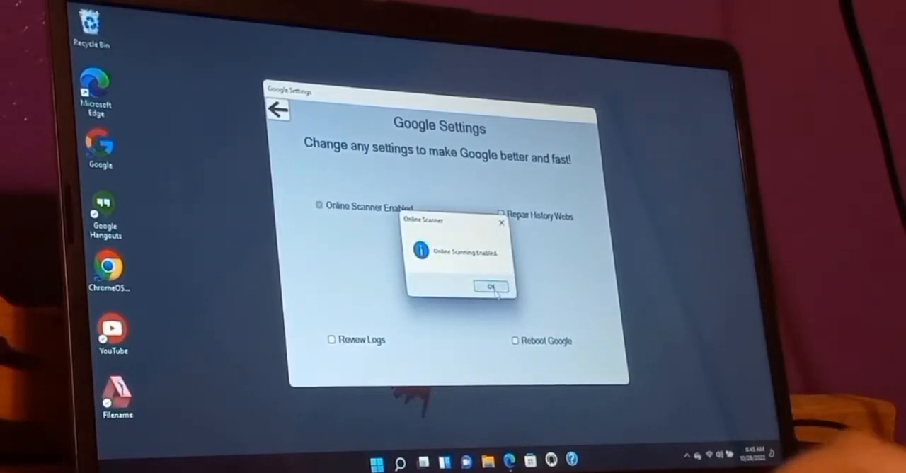
left_click(489, 286)
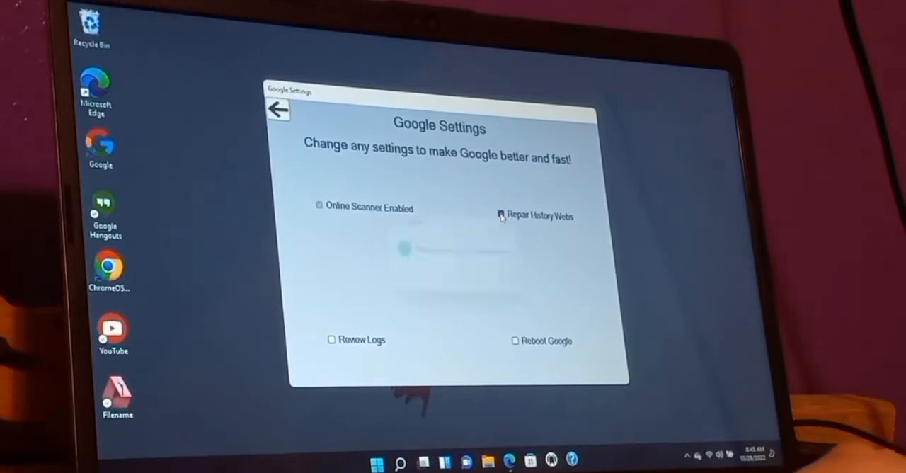
left_click(501, 216)
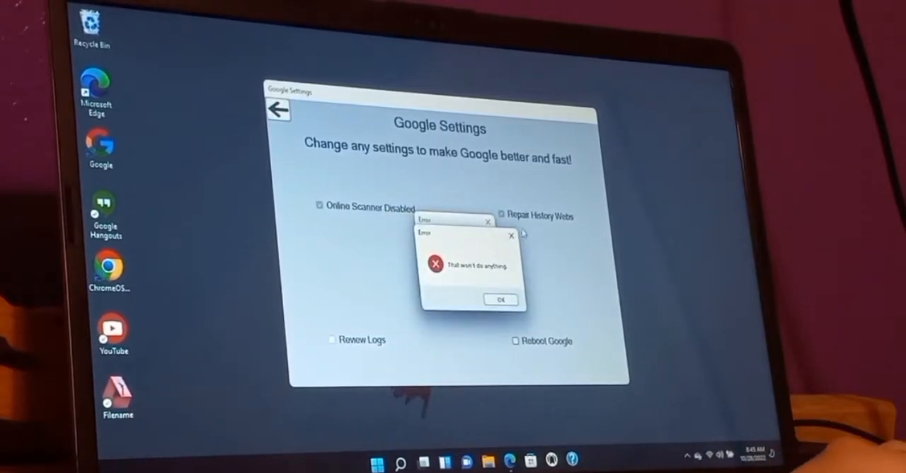
left_click(499, 298)
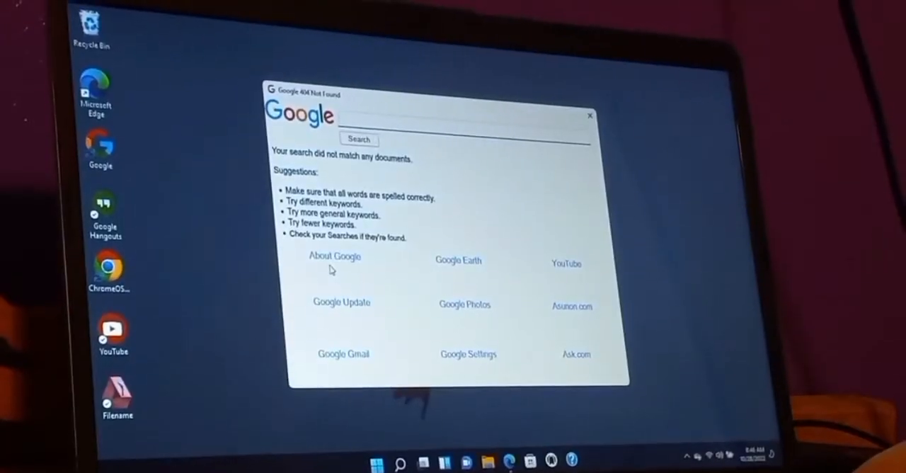
Follow the About Google link, which closes the program to the desktop.
left_click(459, 260)
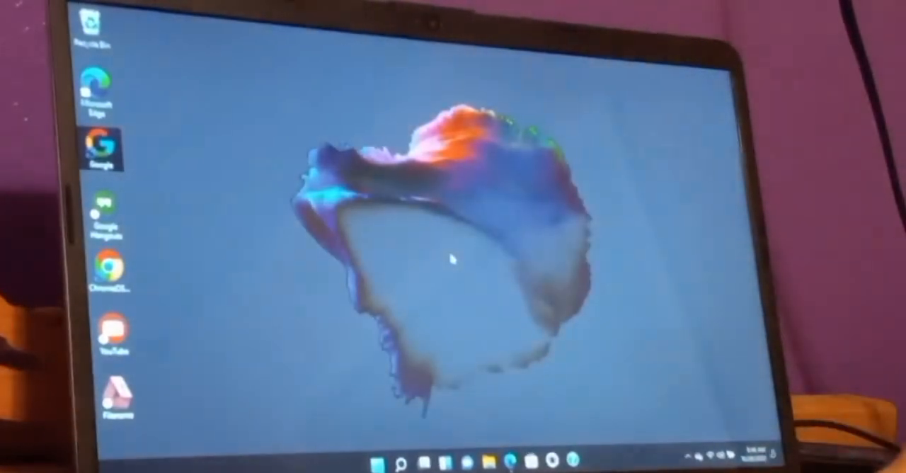
mouse_move(290, 318)
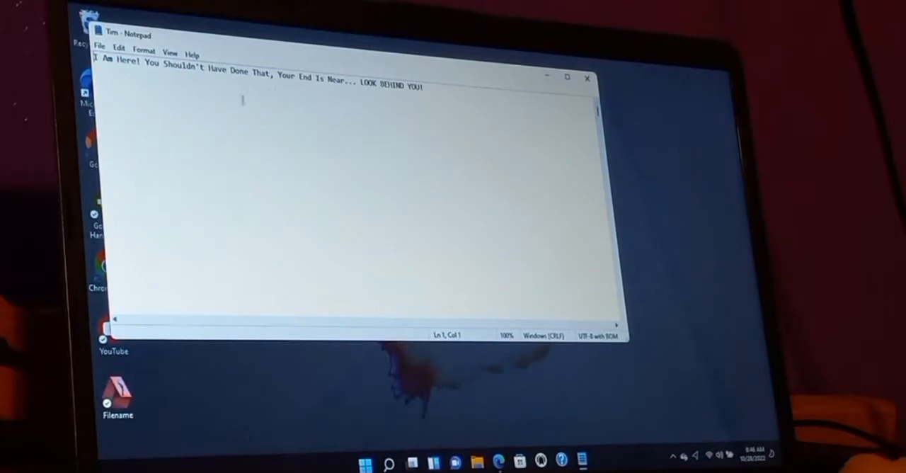
mouse_move(464, 100)
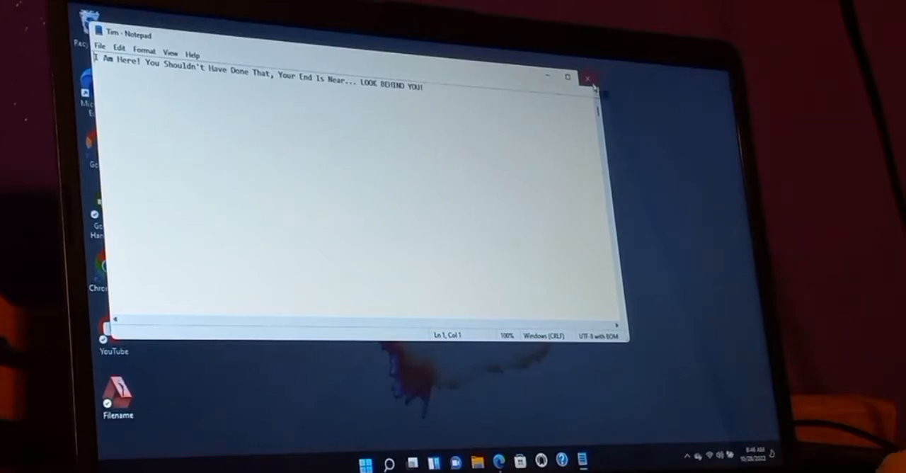
Close the 'LOOK BEHIND YOU!' note in Notepad.
left_click(588, 78)
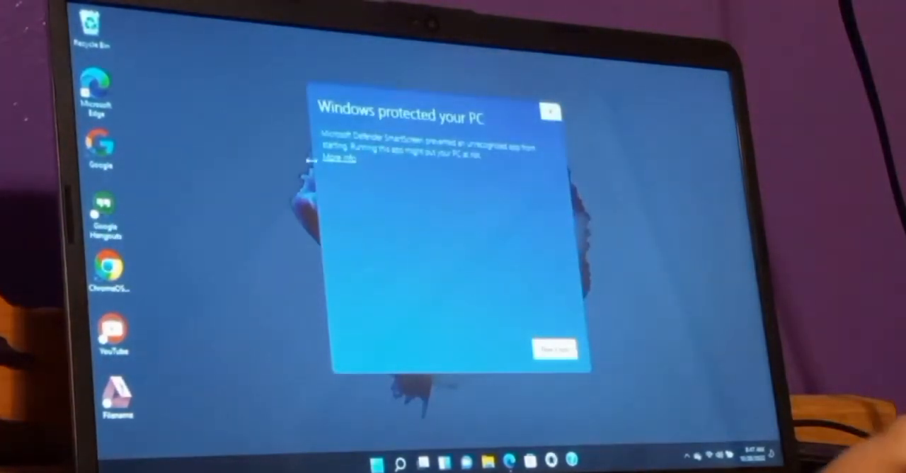
Let the unrecognised Hangouts app run anyway and start the session showing contacts and dial pad.
left_click(340, 157)
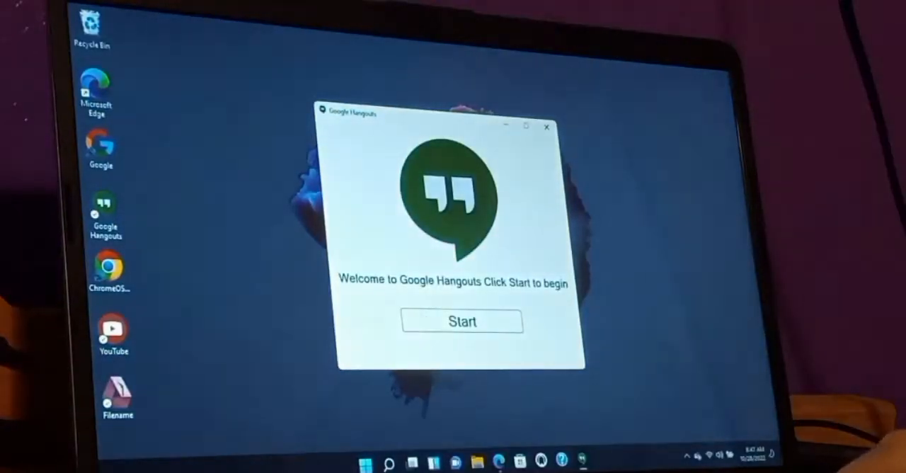
left_click(462, 320)
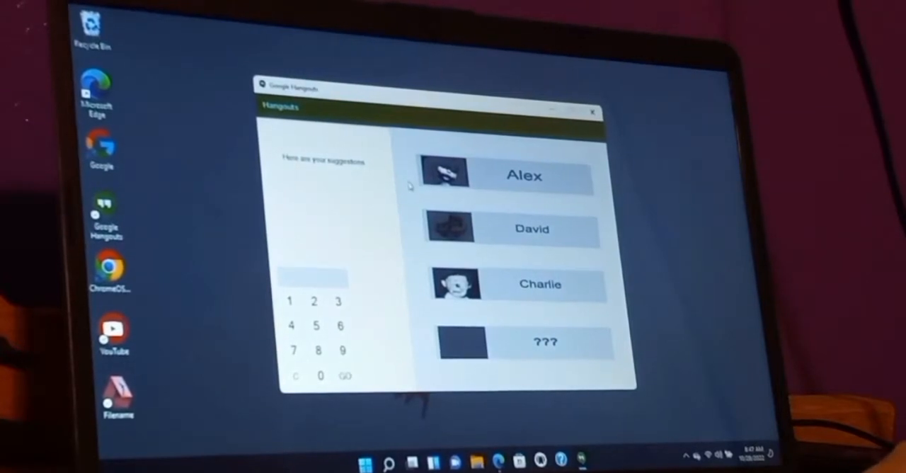
mouse_move(323, 240)
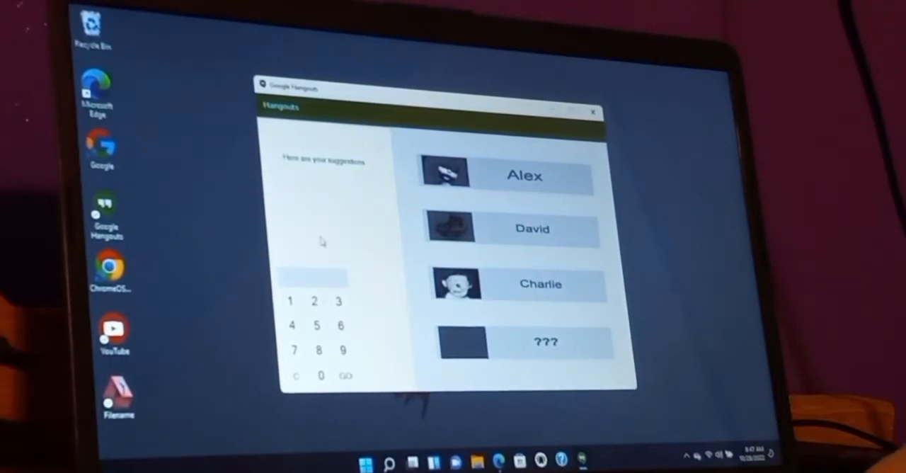
Close the Google Hangouts window, leaving the desktop showing.
left_click(591, 113)
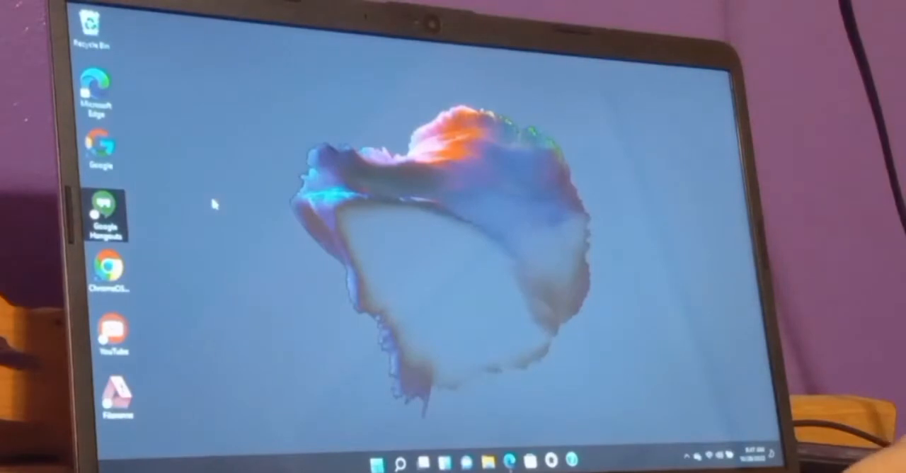
mouse_move(520, 361)
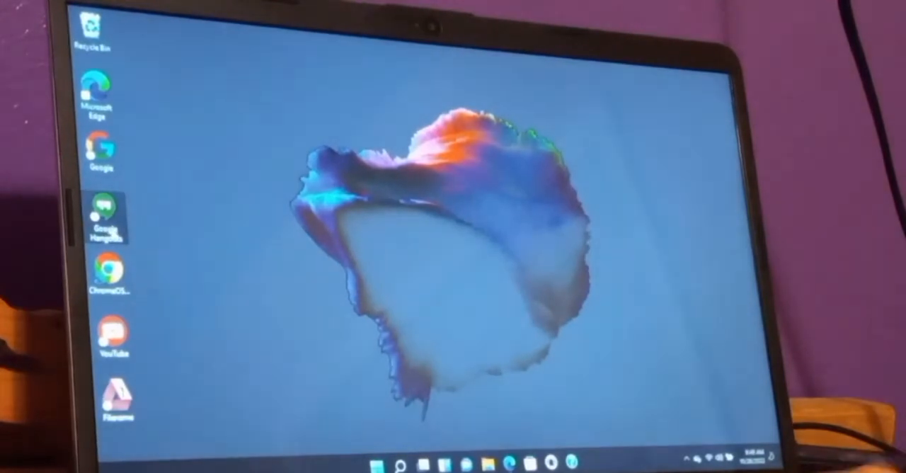
Relaunch Google Hangouts from the desktop and begin the session again.
double_click(105, 213)
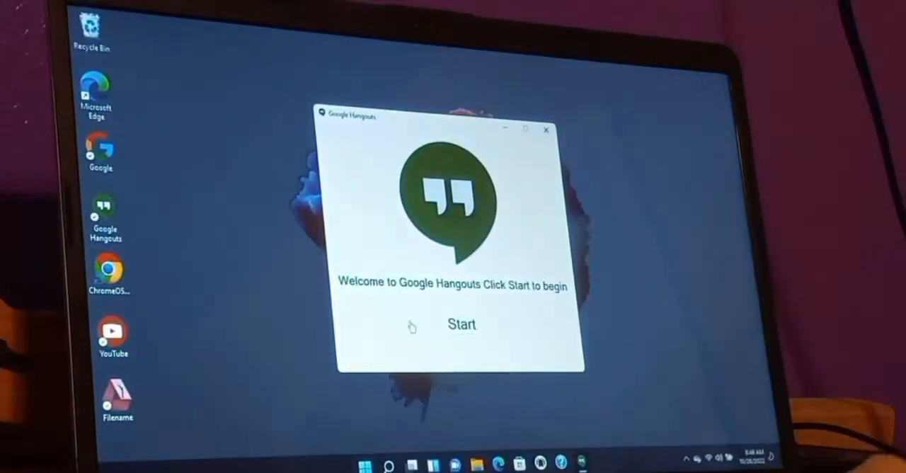
left_click(461, 323)
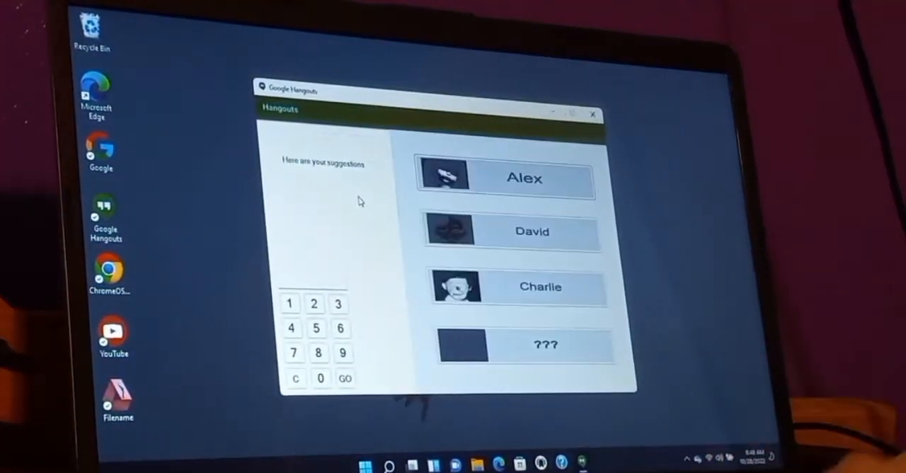
mouse_move(515, 363)
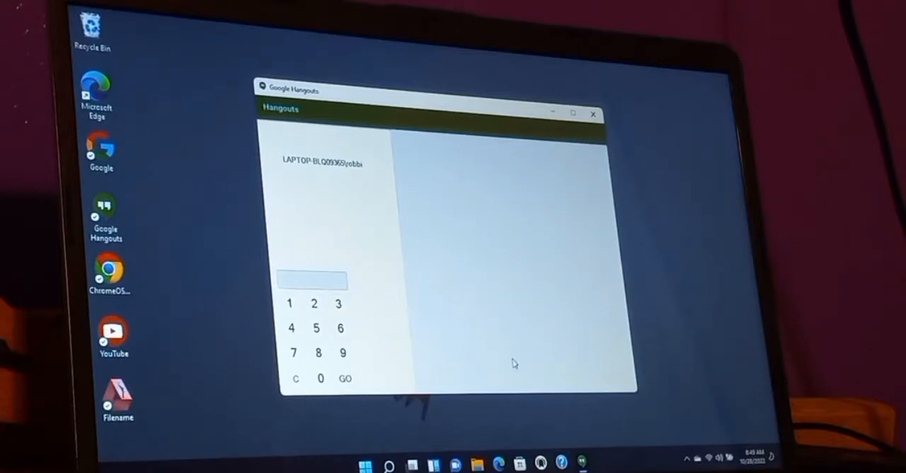
left_click(593, 113)
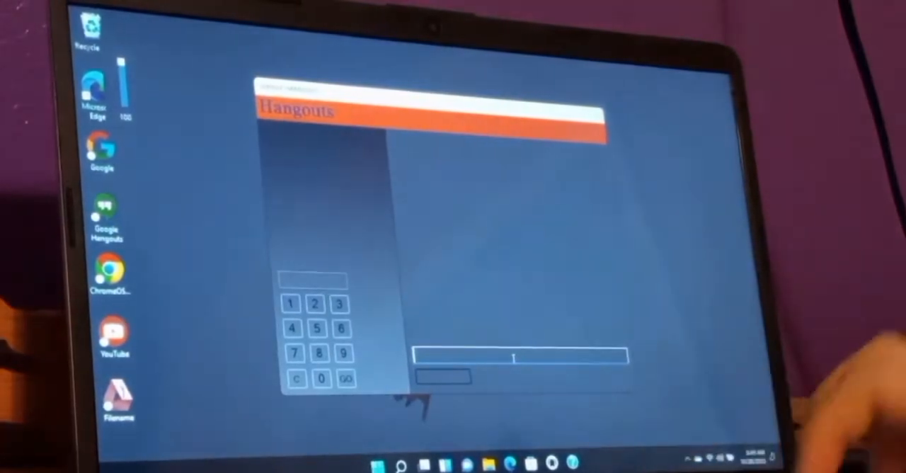
Send the unknown contact a 'hel' greeting and an 'am no' reply.
type("hel")
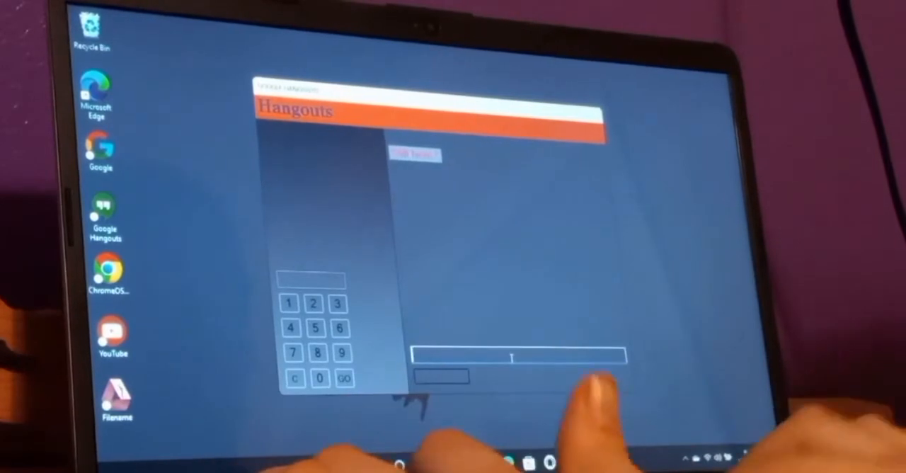
type("am not lea")
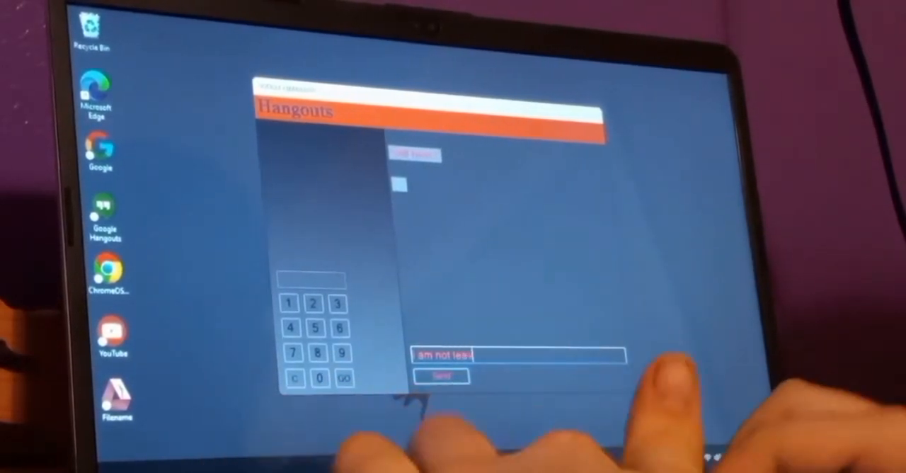
left_click(440, 376)
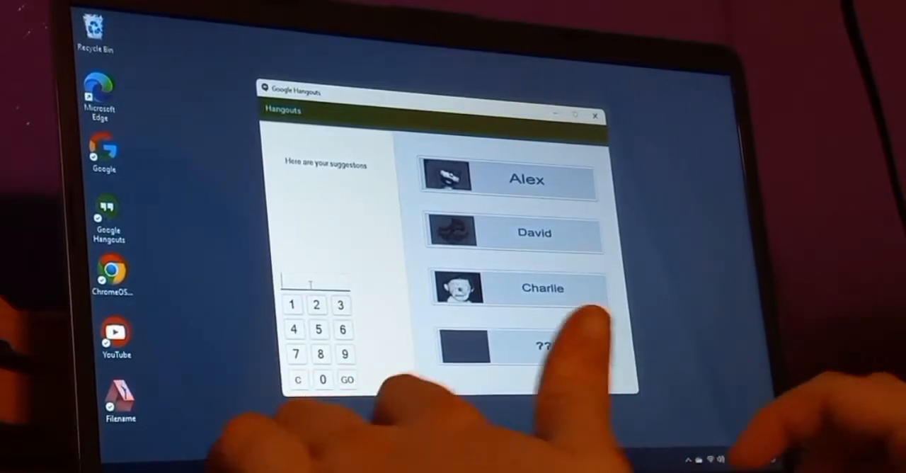
left_click(294, 354)
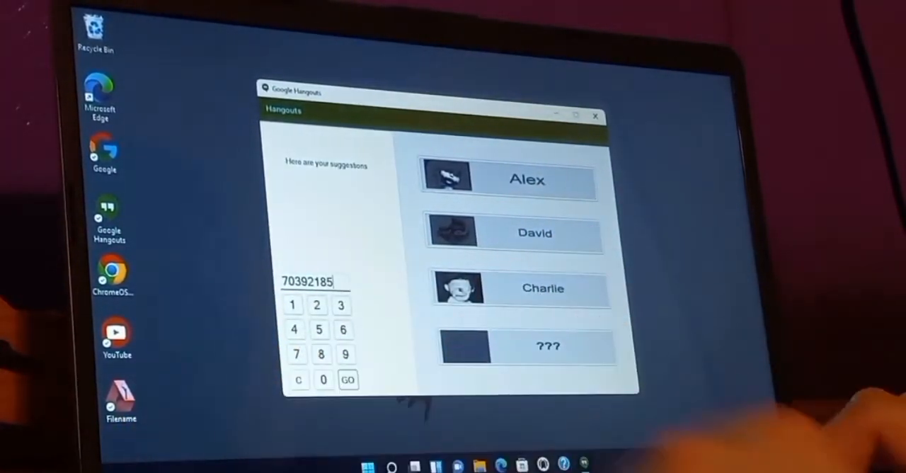
left_click(348, 380)
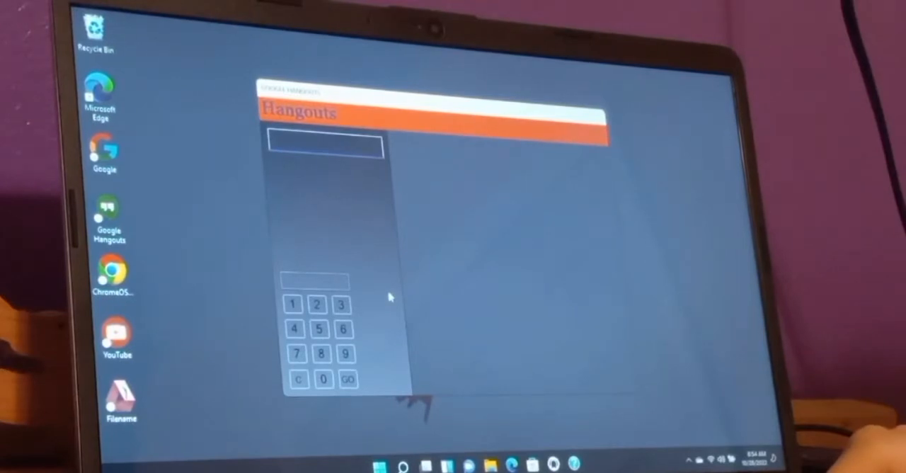
mouse_move(343, 163)
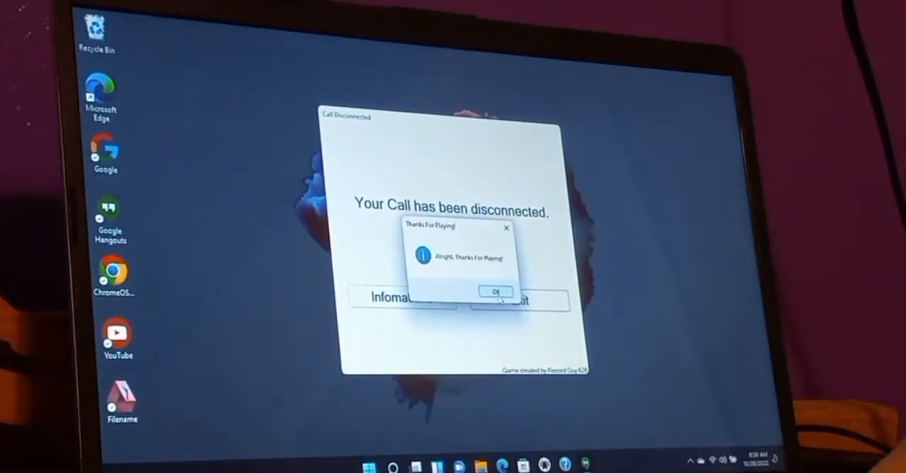
Acknowledge the Thanks For Playing message and close the Call Disconnected screen.
left_click(495, 291)
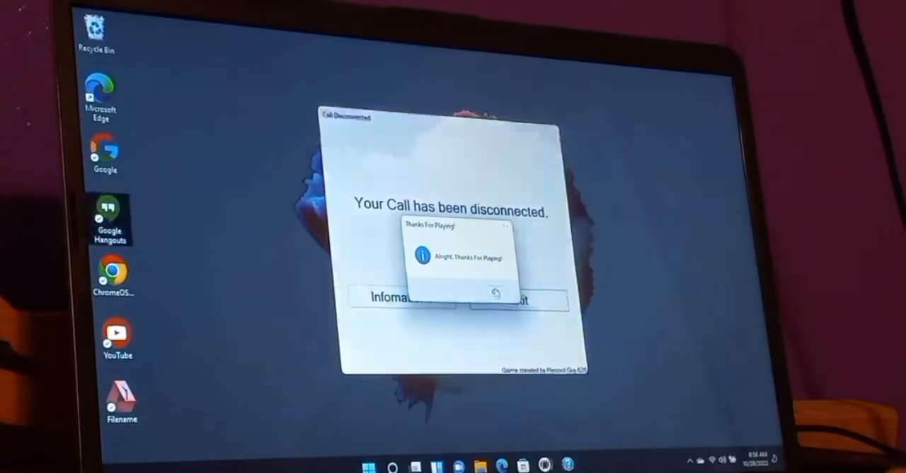
left_click(492, 292)
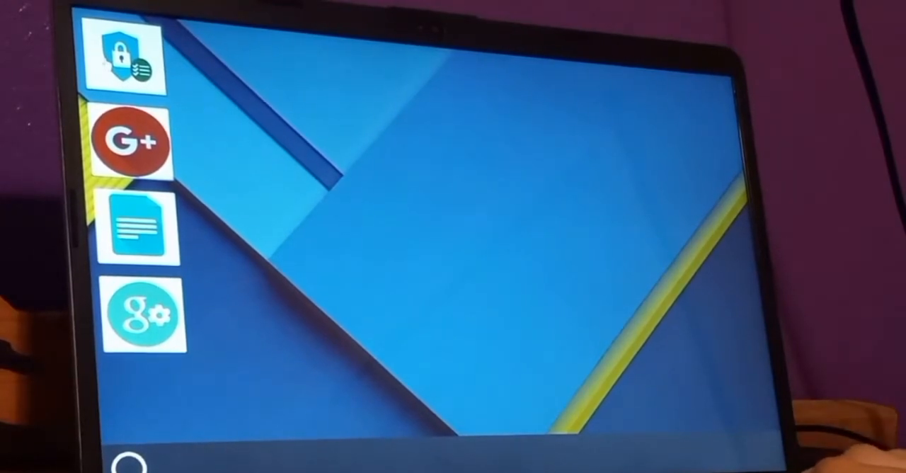
Attempt a PC name change in account security and accept the administrator refusal.
left_click(130, 58)
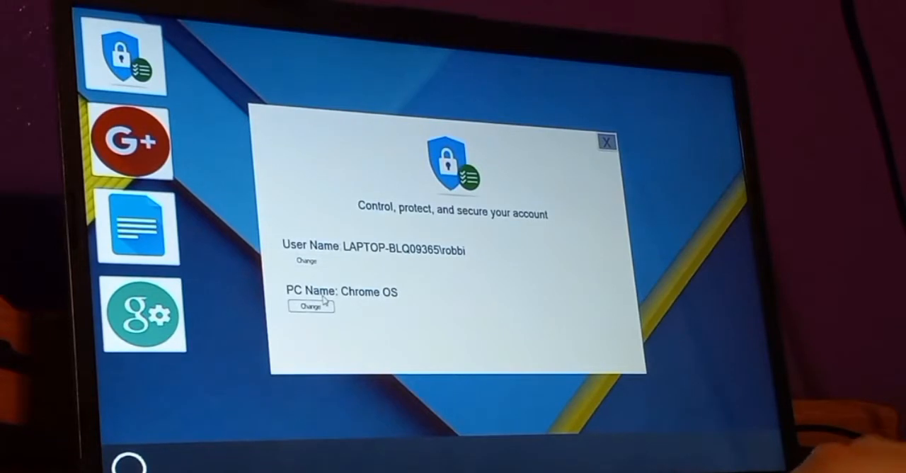
left_click(310, 306)
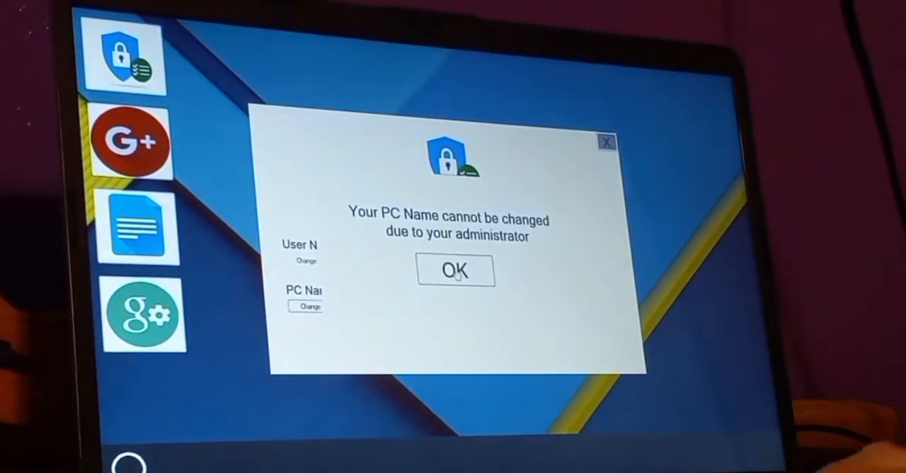
left_click(456, 272)
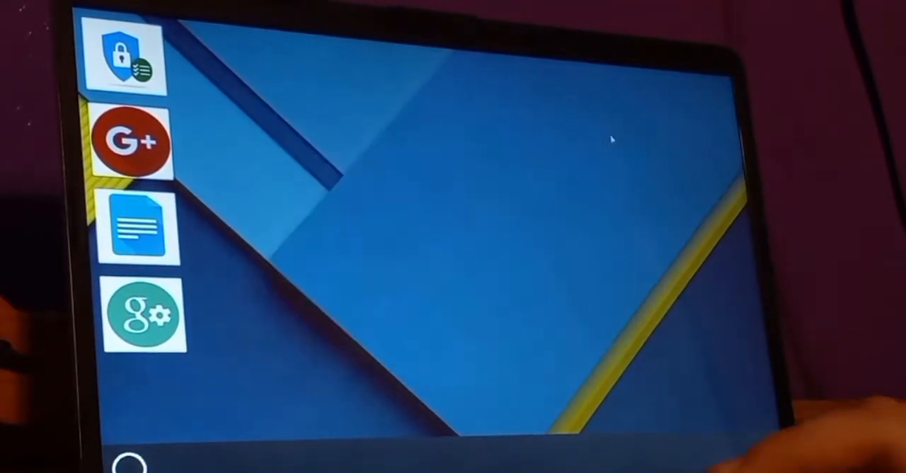
Reopen the account security panel and close it back to the desktop.
left_click(123, 57)
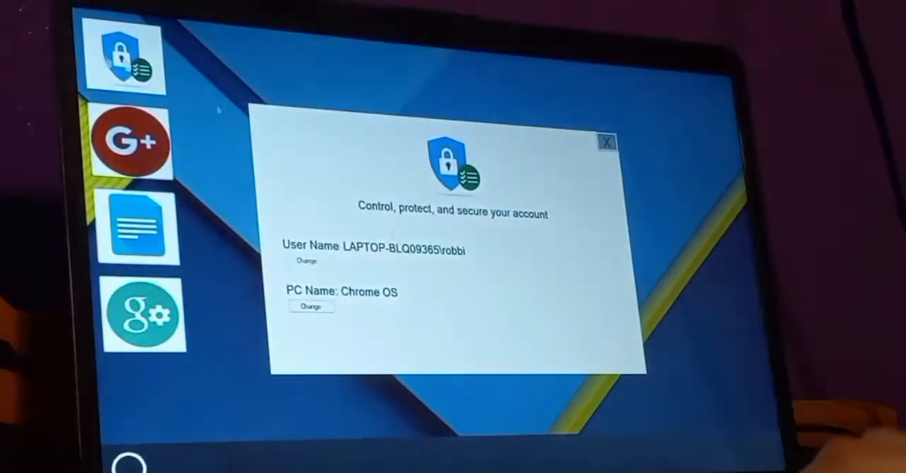
left_click(605, 142)
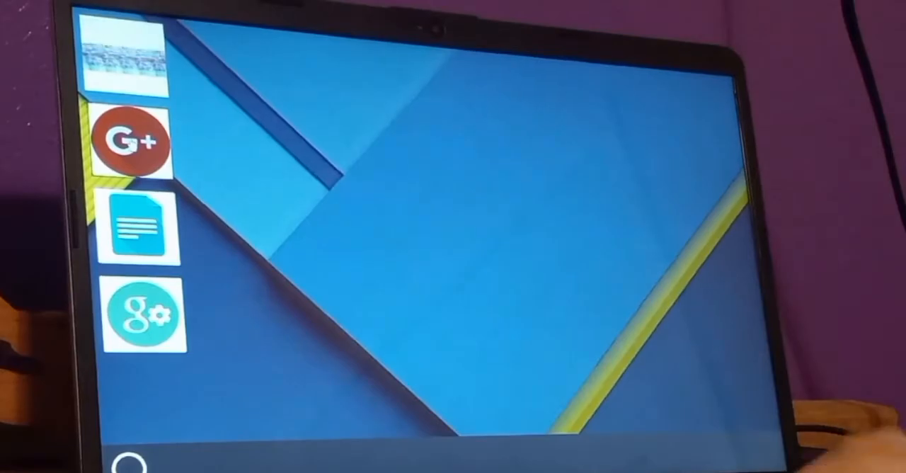
Search Google+ for 'luigikid' until it reports it has stopped working.
left_click(130, 142)
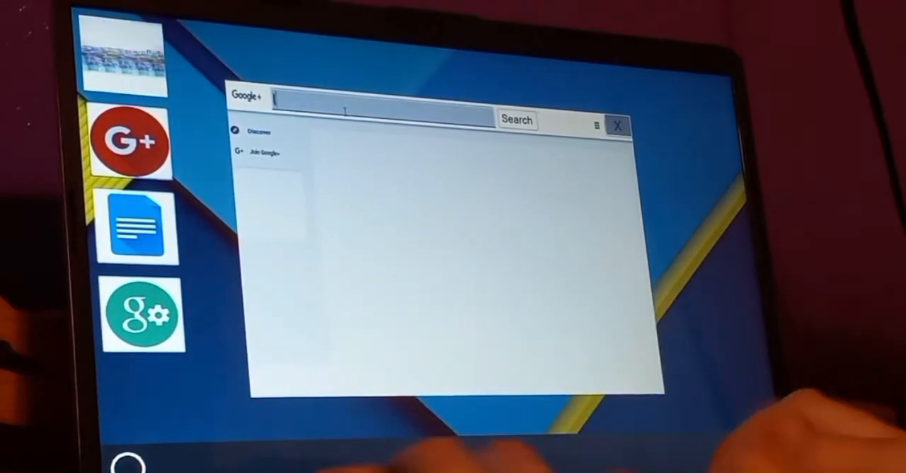
type("luigikid")
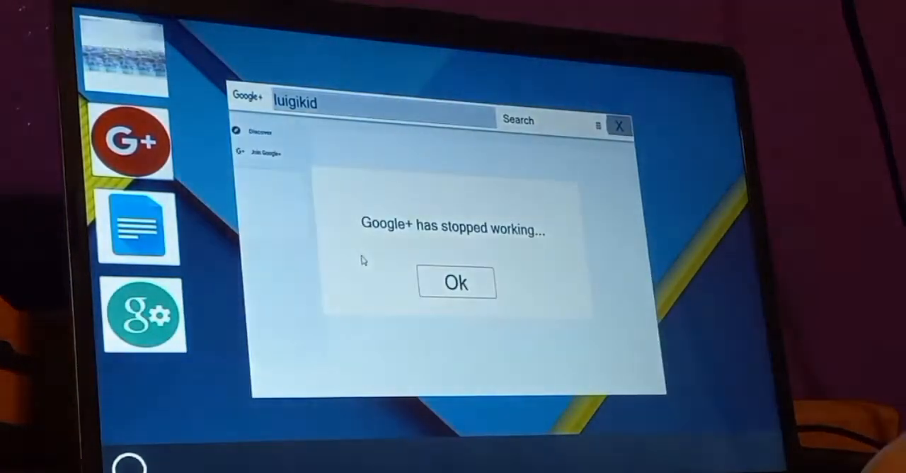
Dismiss the Google+ crash and create a new Google Docs document, which shows a skull.
left_click(455, 282)
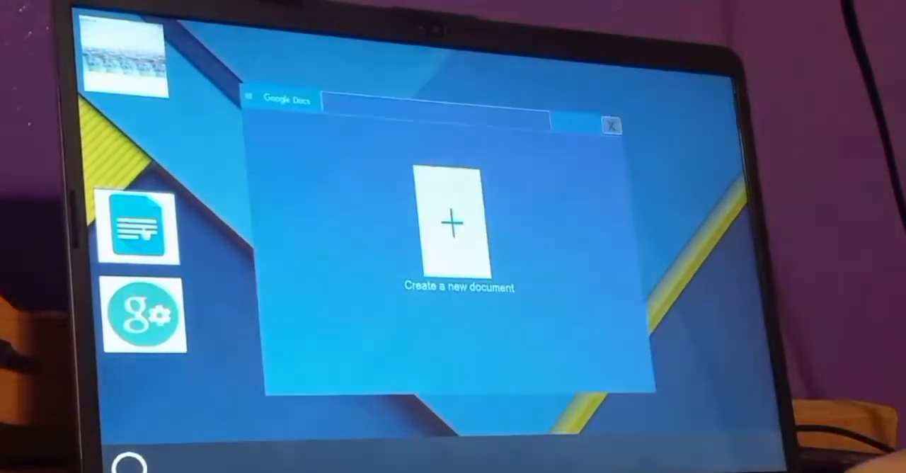
left_click(450, 226)
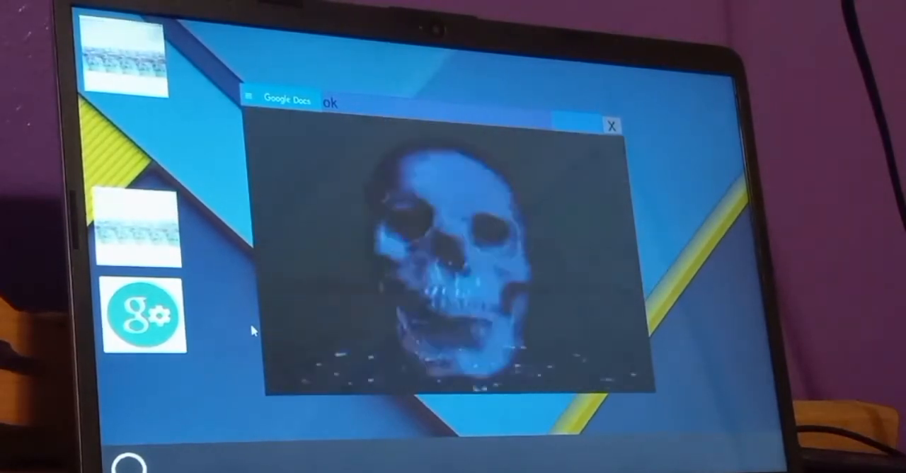
left_click(610, 123)
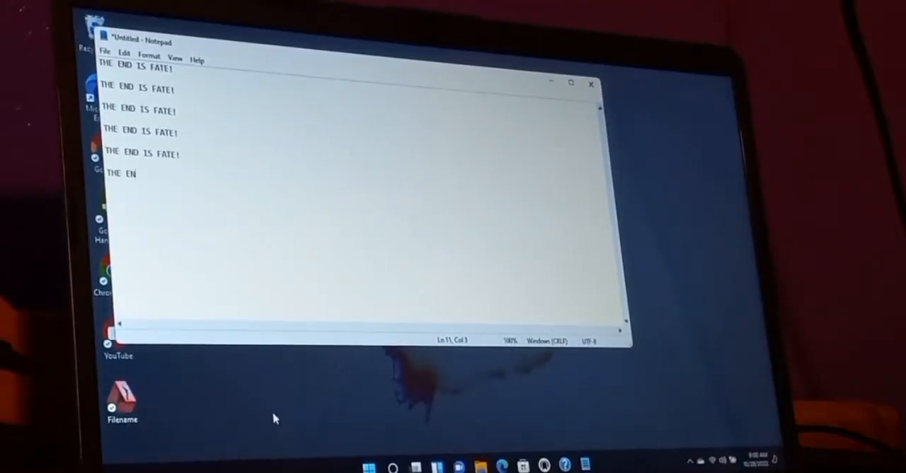
Let Notepad fill with repeated 'THE END IS FATE!' lines.
type("THE END IS FATE!")
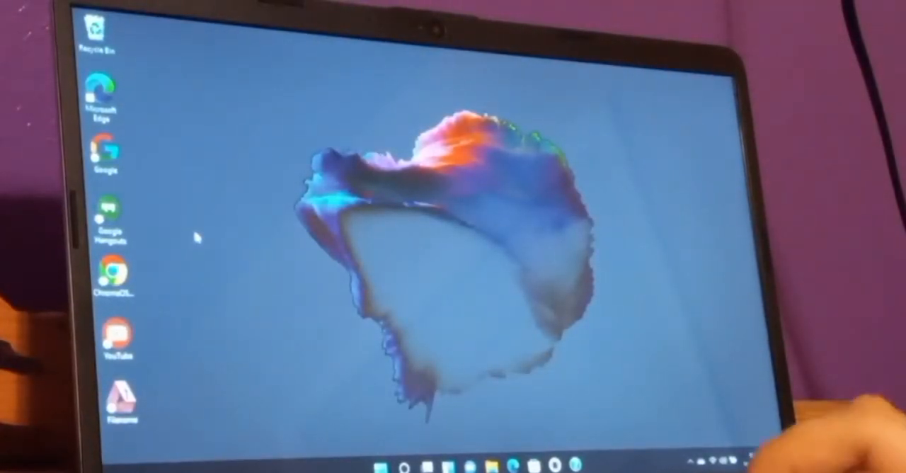
Launch the ChromeOS desktop shortcut so the Chrome OS Setup window appears.
left_click(113, 276)
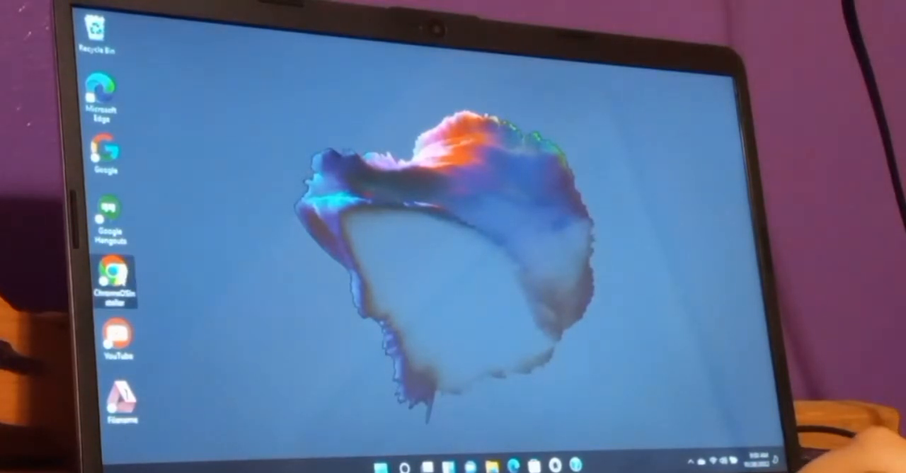
double_click(113, 272)
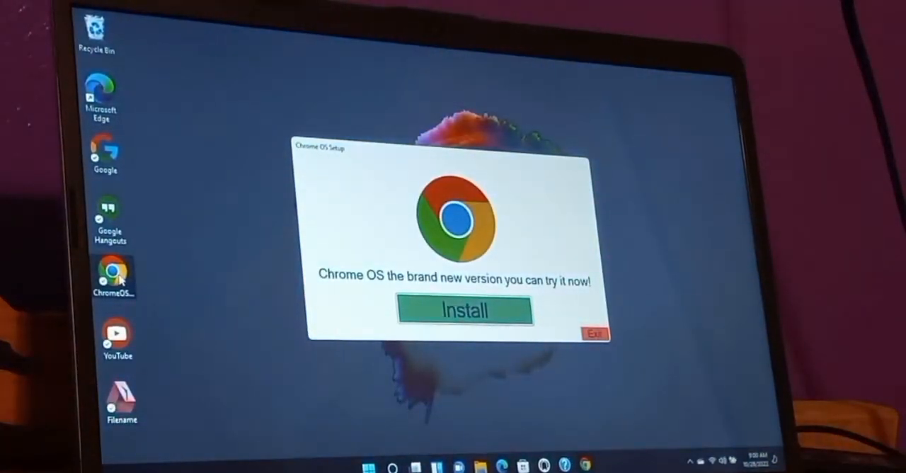
Install Chrome OS and remove the THEENDISFATE issues CCleaner flags.
left_click(464, 312)
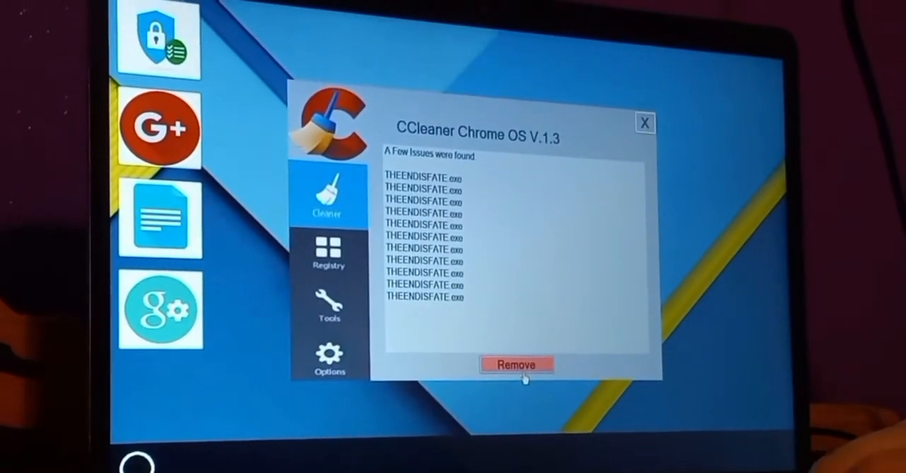
left_click(517, 364)
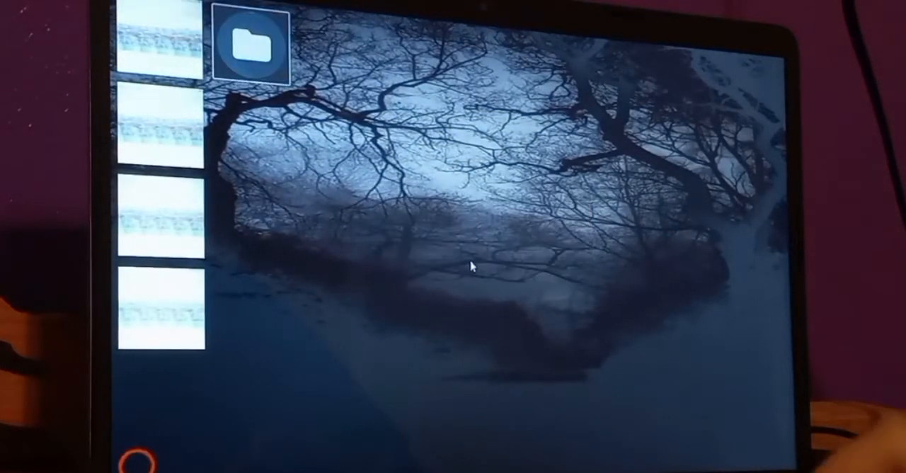
Open the folder and focus its password field, triggering the Access Denied message.
left_click(251, 45)
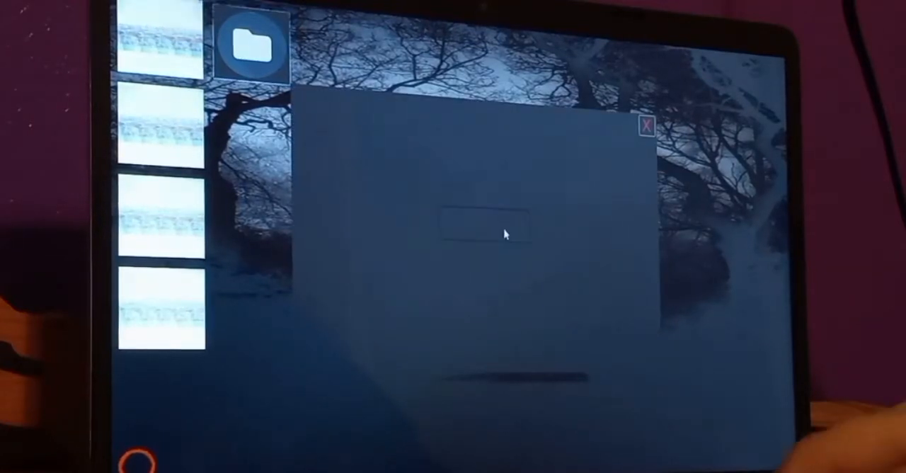
left_click(644, 126)
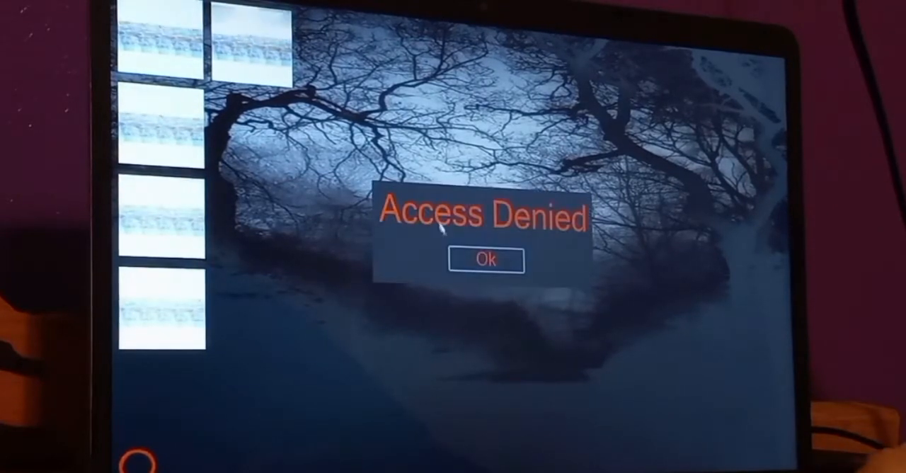
Dismiss Access Denied and retry the folder, reaching the Agreement dialog.
left_click(484, 259)
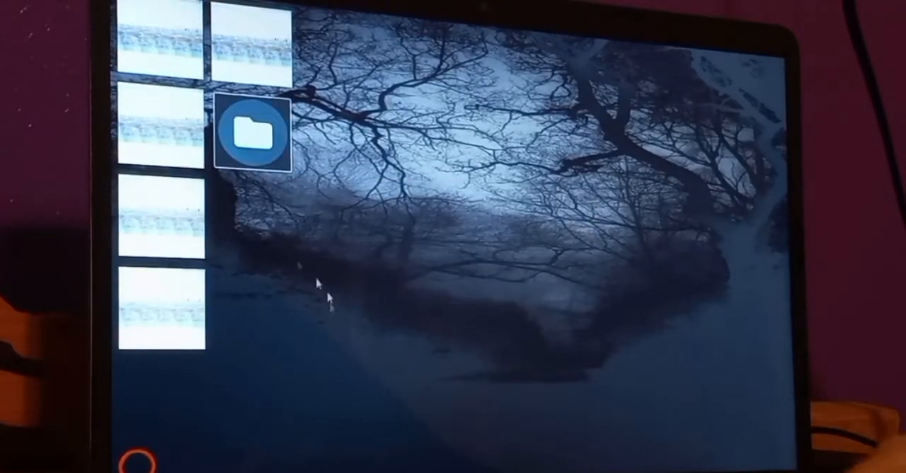
left_click(252, 134)
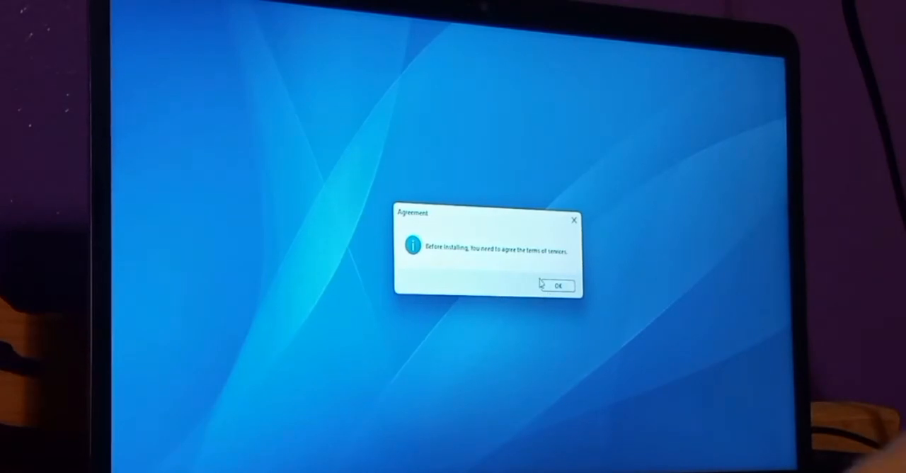
left_click(556, 285)
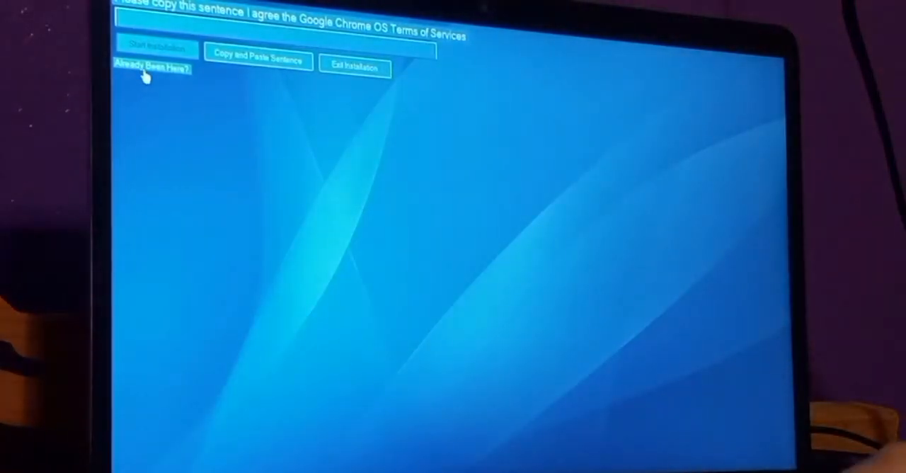
left_click(152, 68)
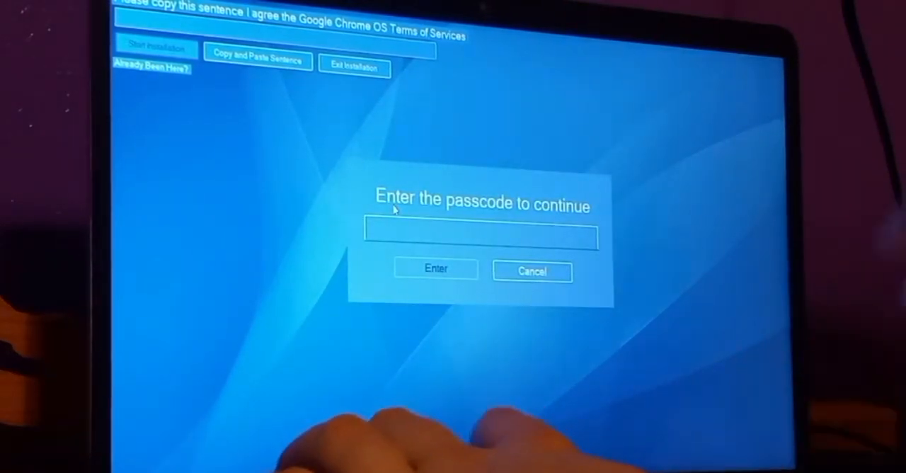
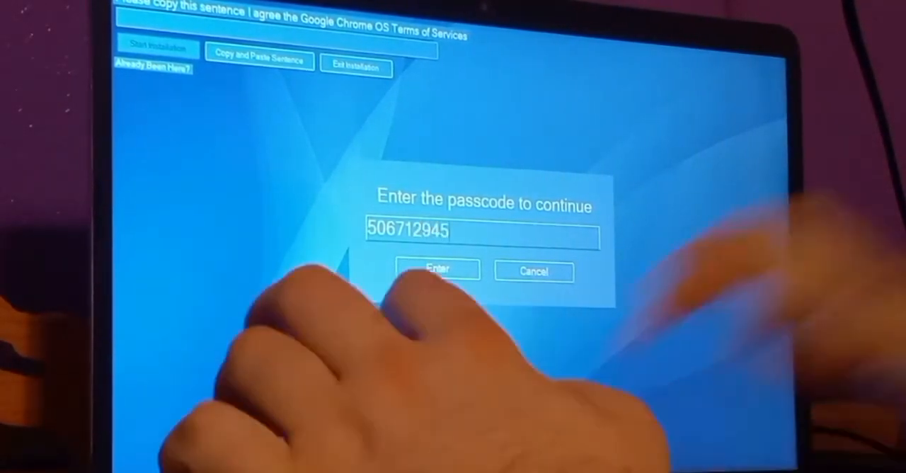
left_click(436, 269)
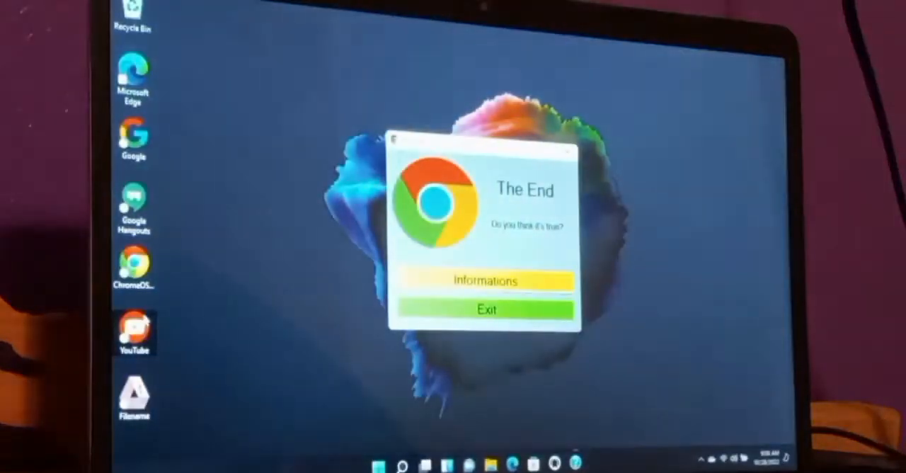
Read through the ending's Informations, congratulations and thanks messages, then launch YouTube.exe.
left_click(485, 280)
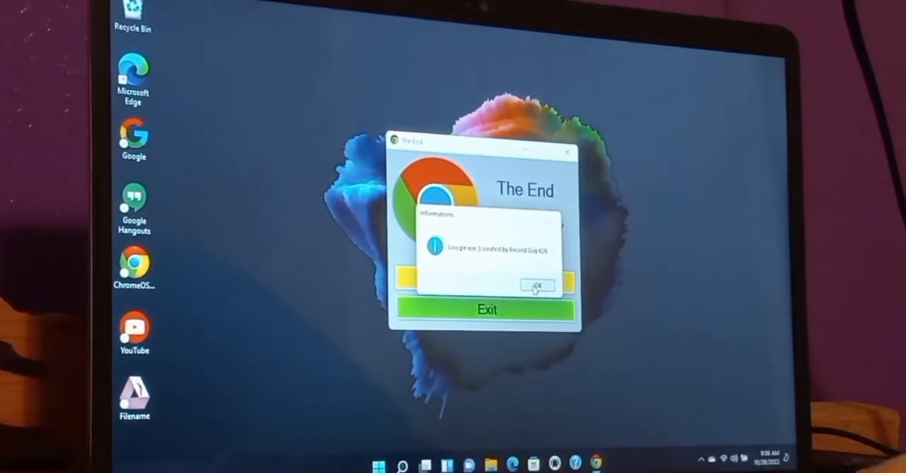
left_click(536, 285)
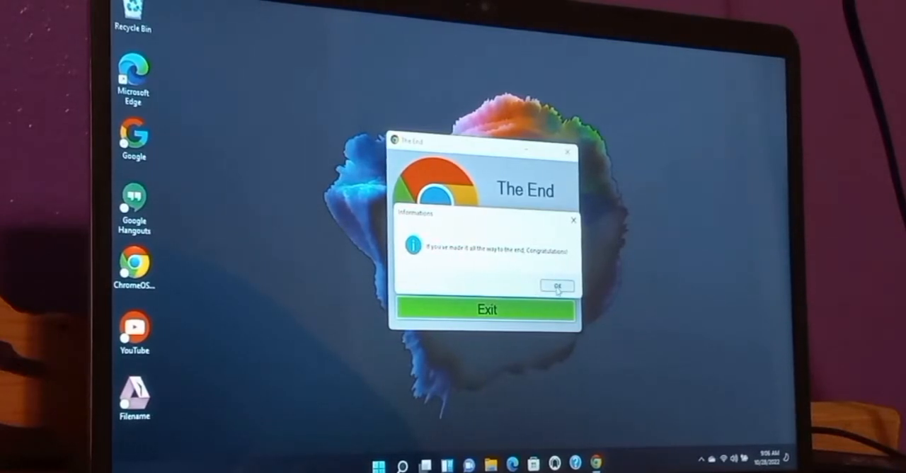
left_click(552, 286)
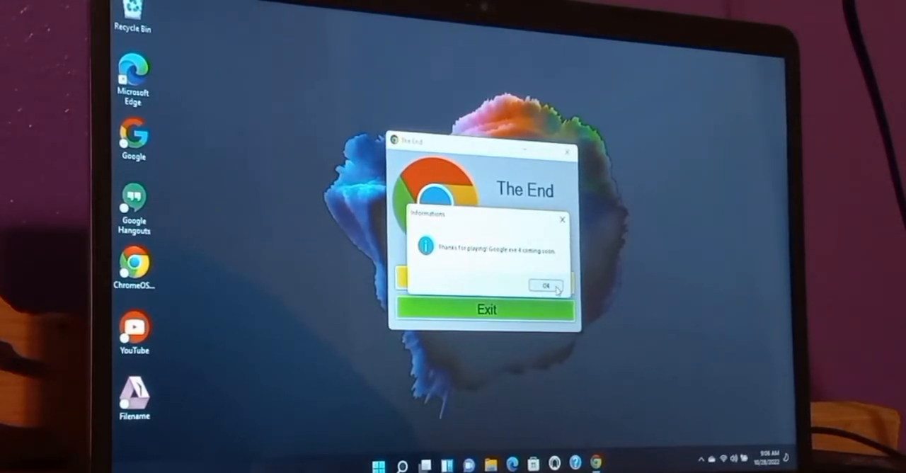
left_click(546, 286)
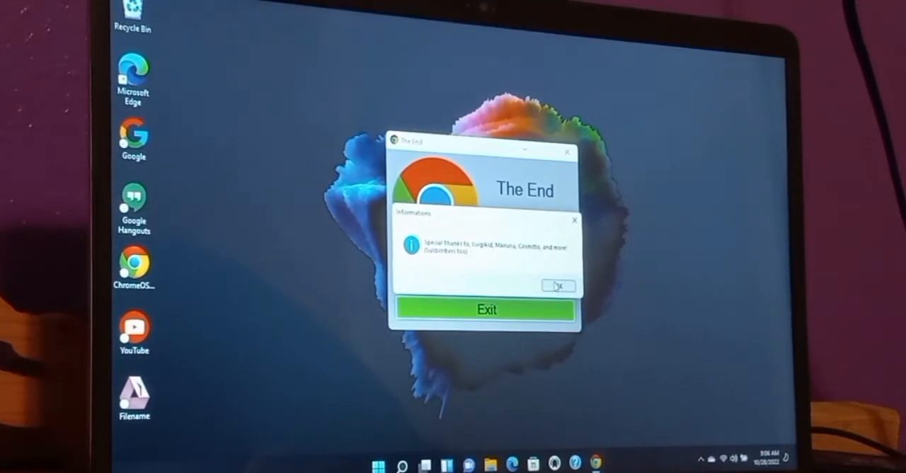
left_click(558, 286)
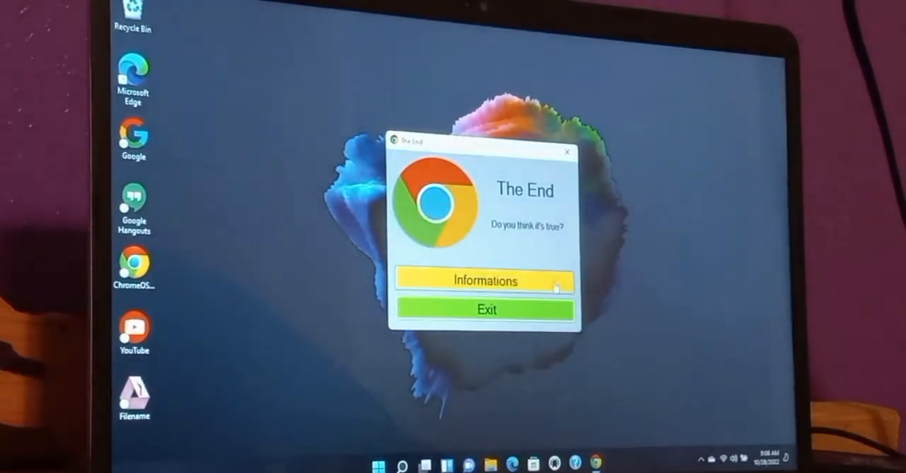
left_click(484, 281)
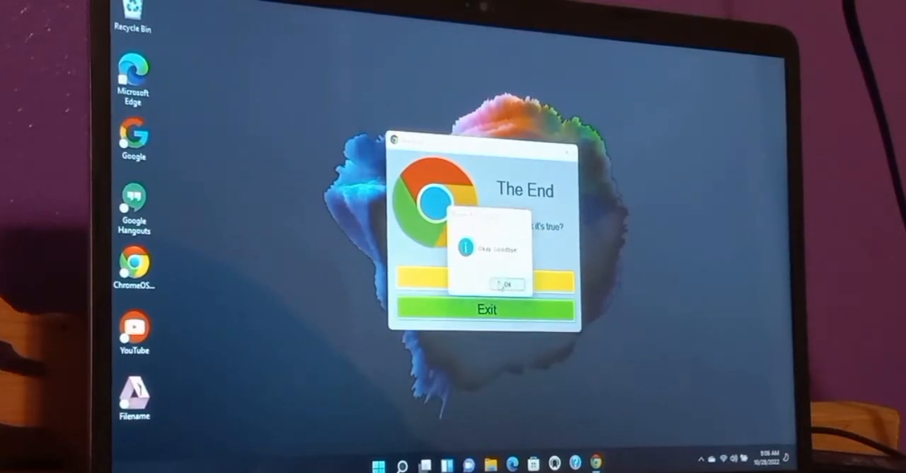
left_click(502, 283)
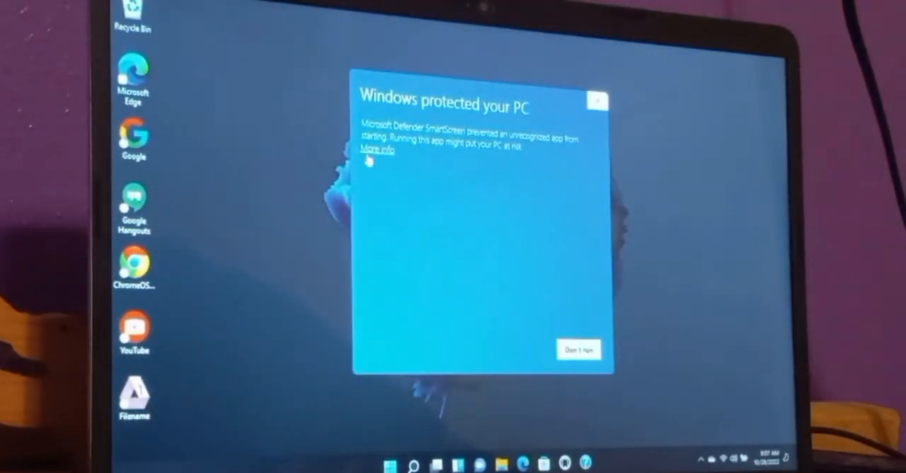
Choose More info and Run anyway so YouTube.exe starts despite the SmartScreen warning.
left_click(377, 150)
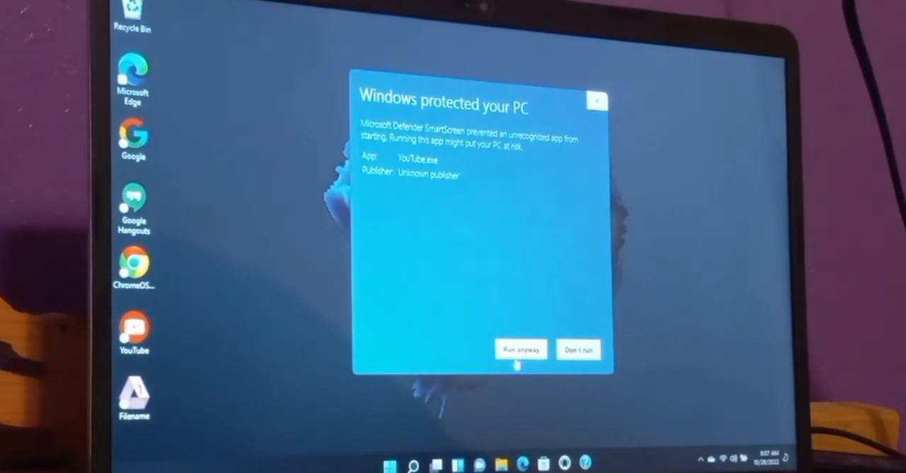
left_click(520, 348)
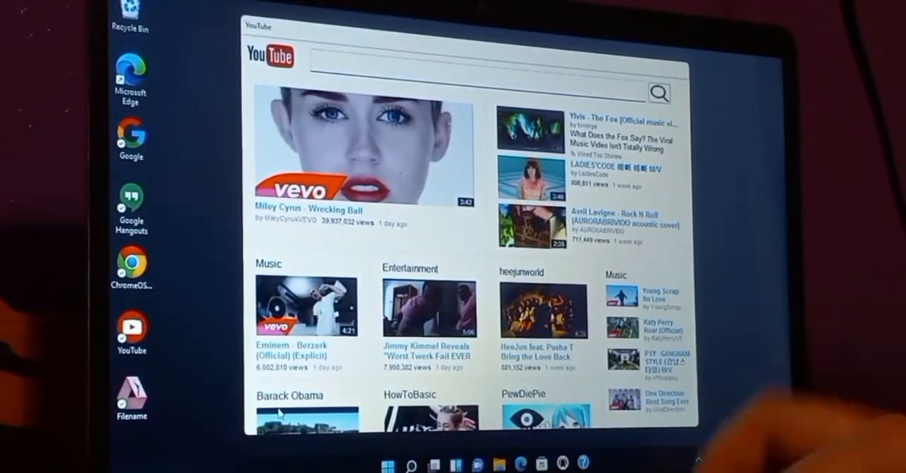
Search YouTube.exe for 'kuigikid' and reach the resulting video page.
type("kuigikid")
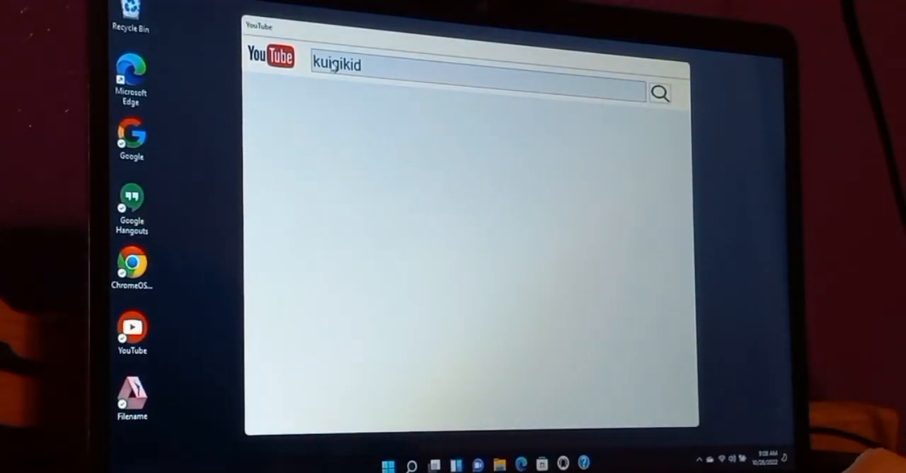
left_click(659, 93)
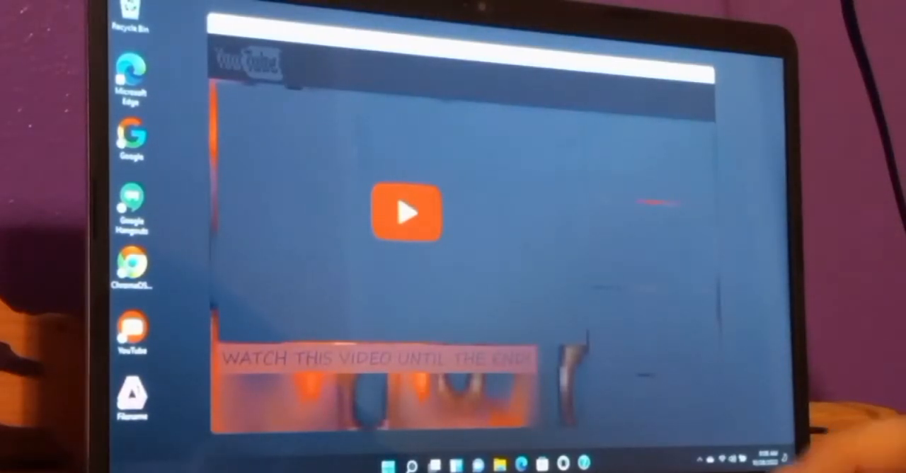
Play the video and dismiss the Advertisement popup, letting it run to the end.
left_click(408, 212)
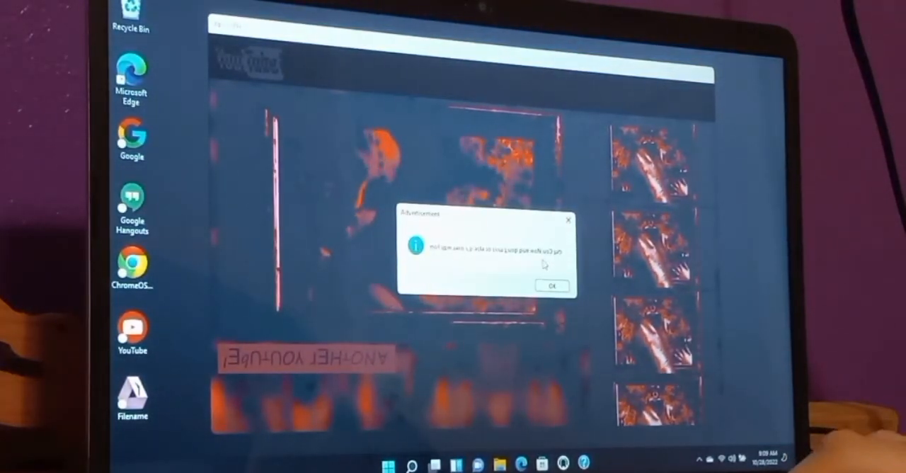
left_click(552, 286)
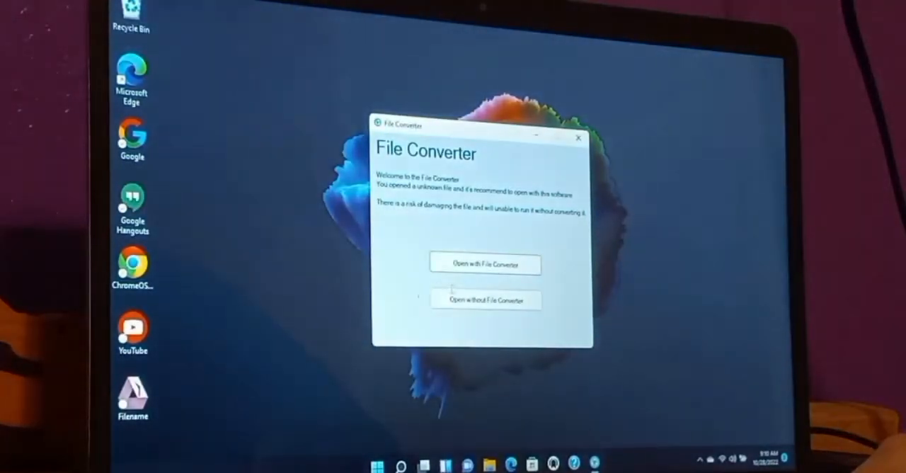
Retry opening the unknown file past three Error dialogs until it reports converted.
left_click(484, 264)
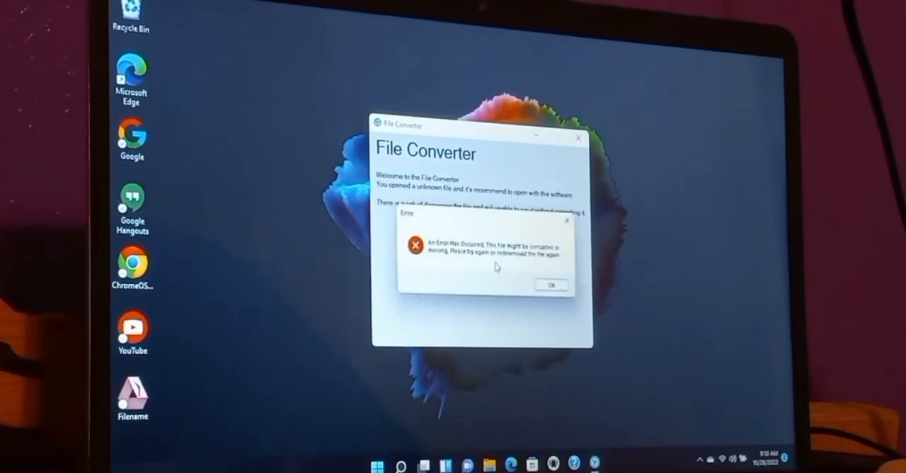
left_click(552, 285)
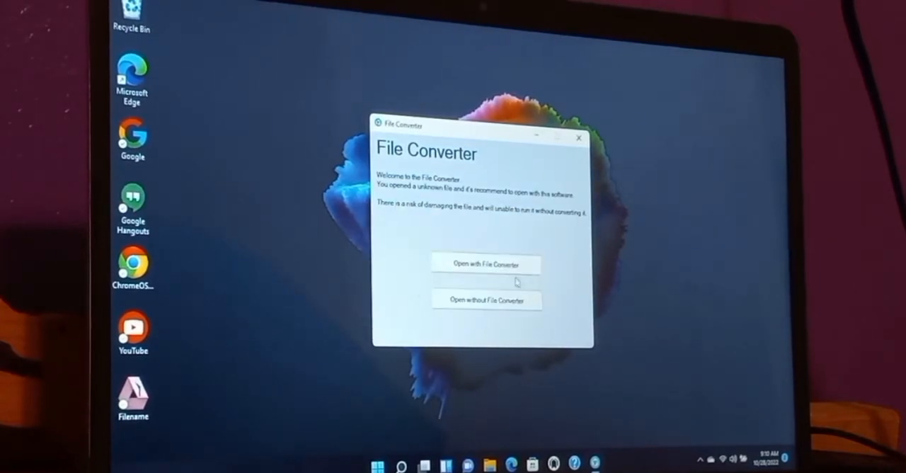
left_click(485, 264)
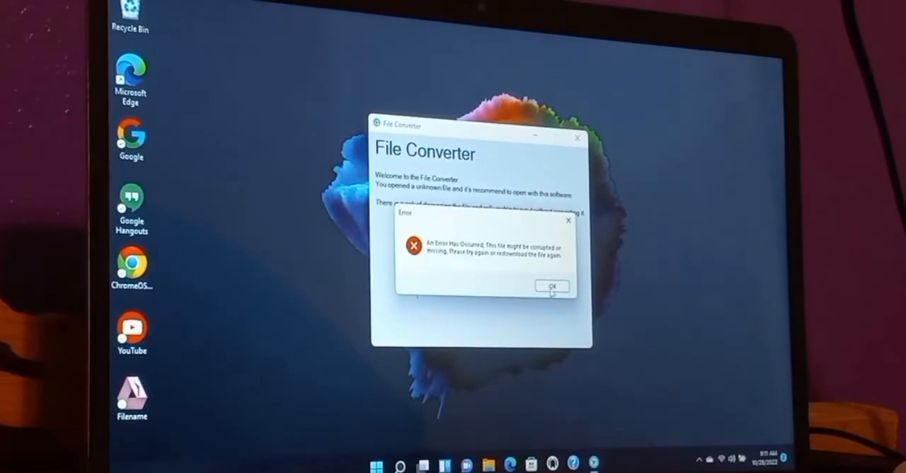
left_click(552, 286)
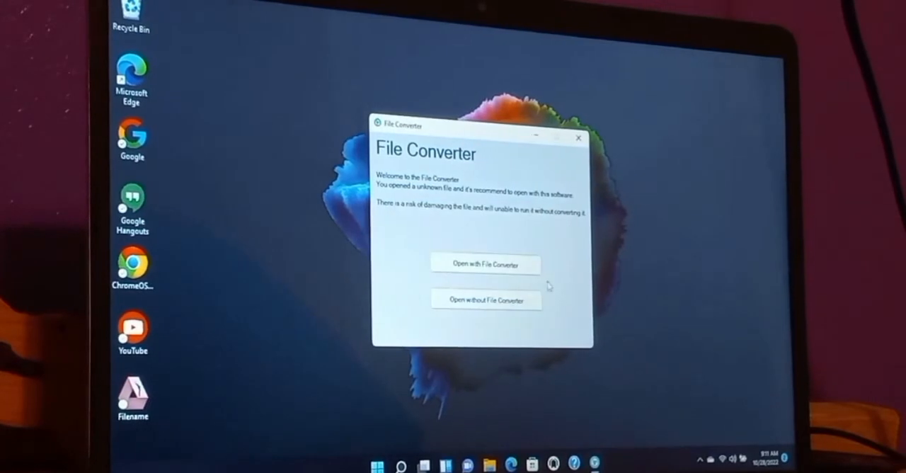
left_click(485, 264)
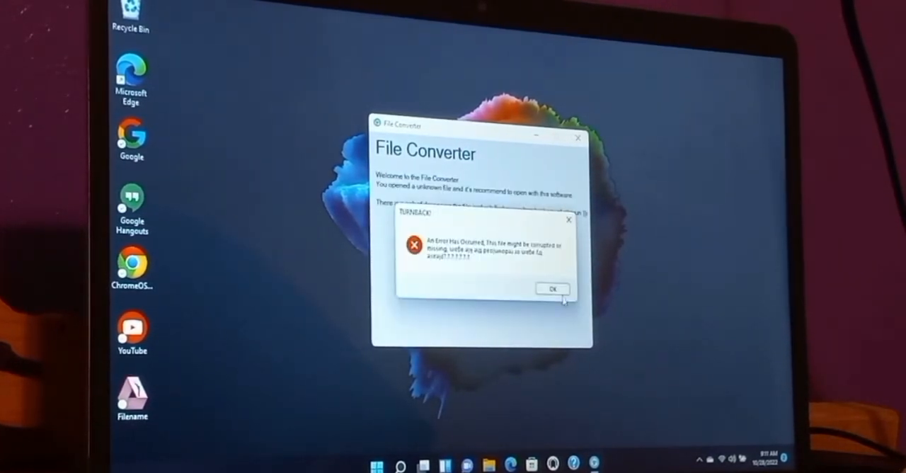
left_click(554, 289)
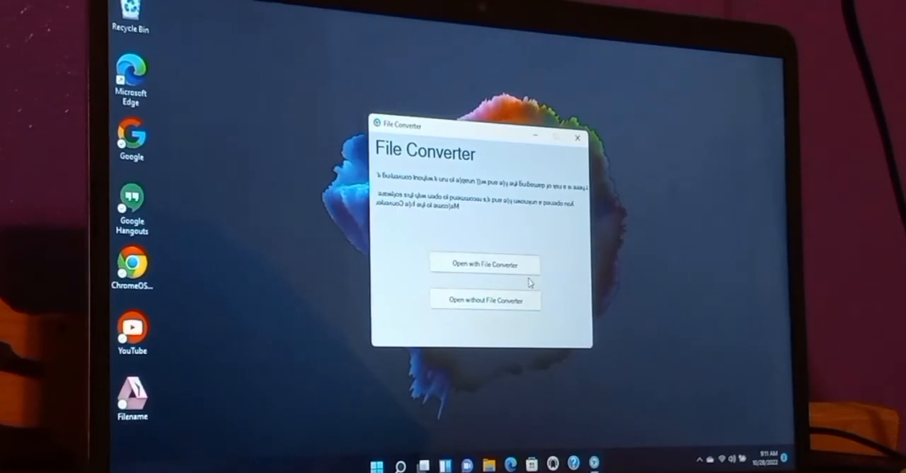
left_click(484, 264)
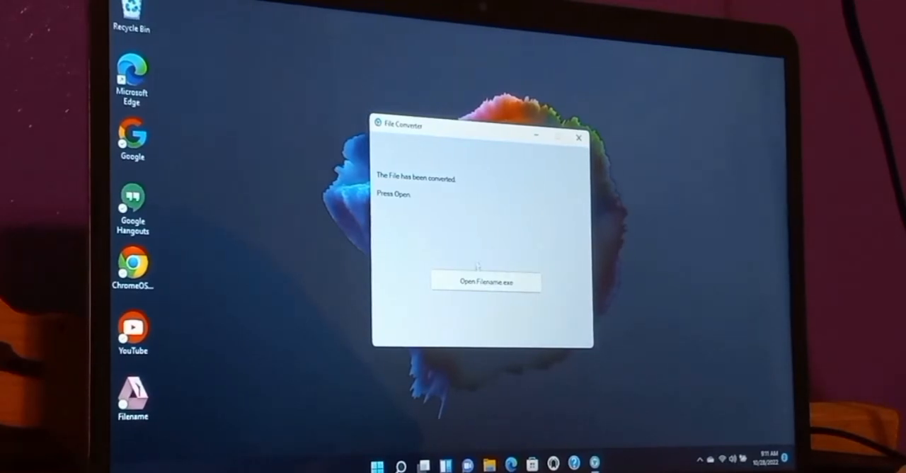
Open the converted Filename.exe, bringing up Filename Drive and its Audio Player prompt.
left_click(485, 280)
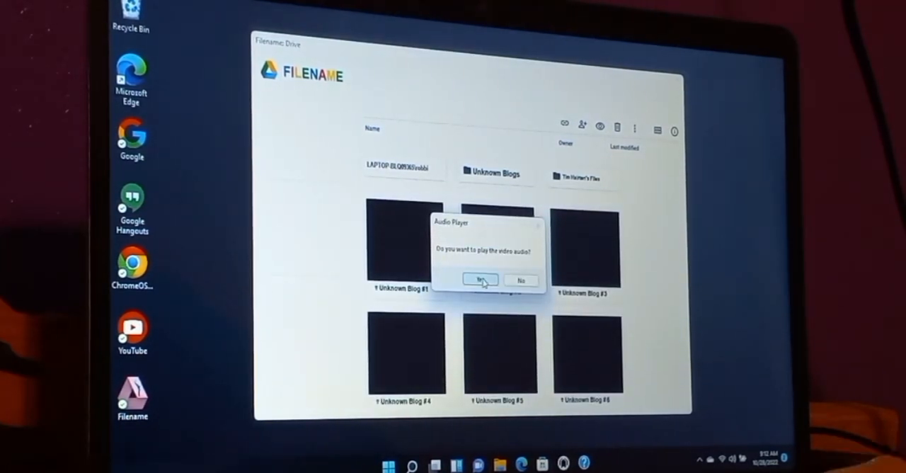
Answer Yes to play the entire audio, letting the Unknown Blog content run through.
left_click(482, 281)
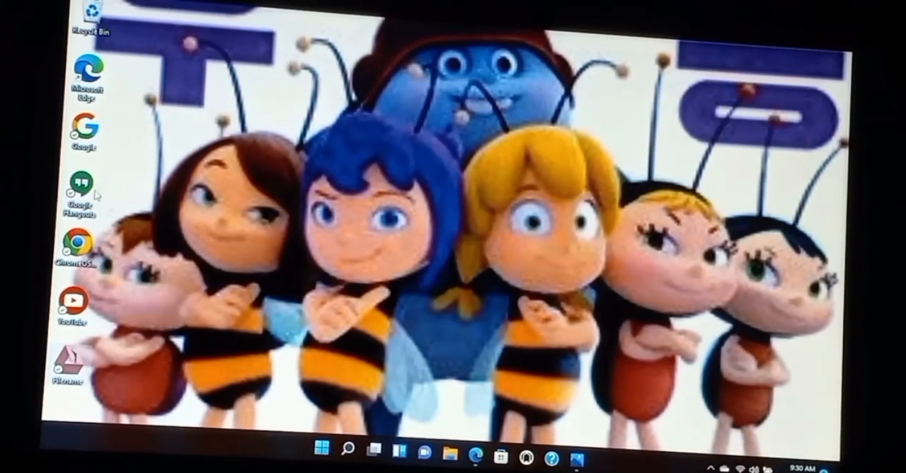
mouse_move(70, 248)
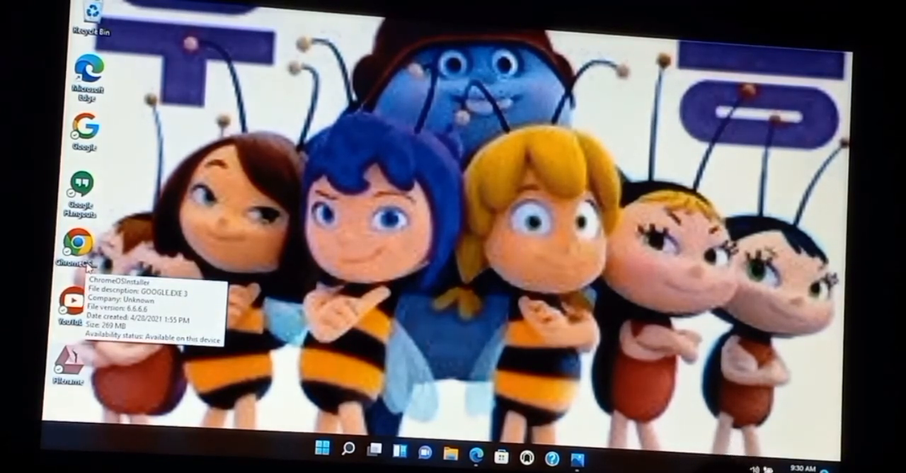